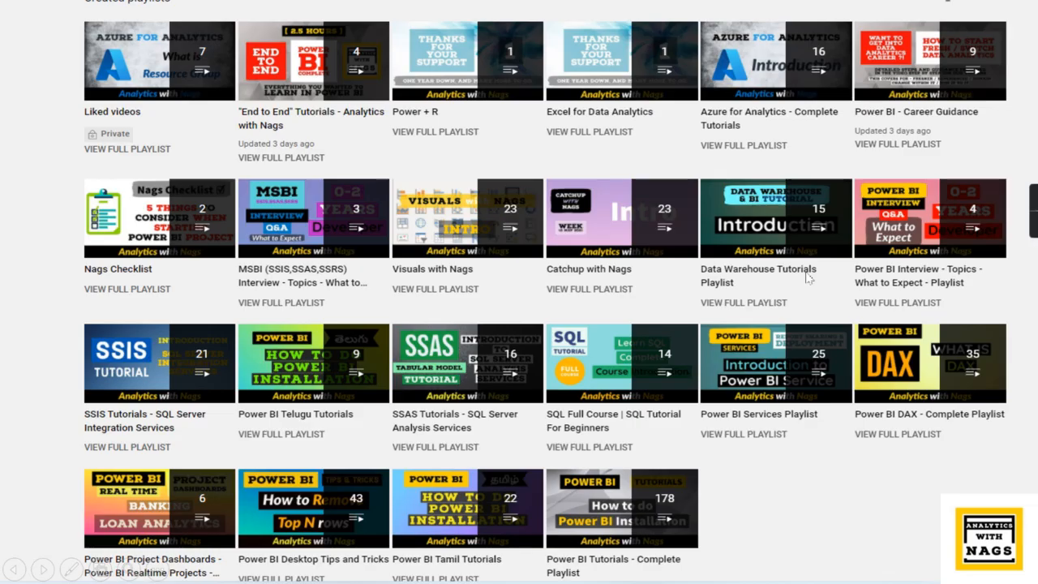
pyautogui.moveTo(4, 207)
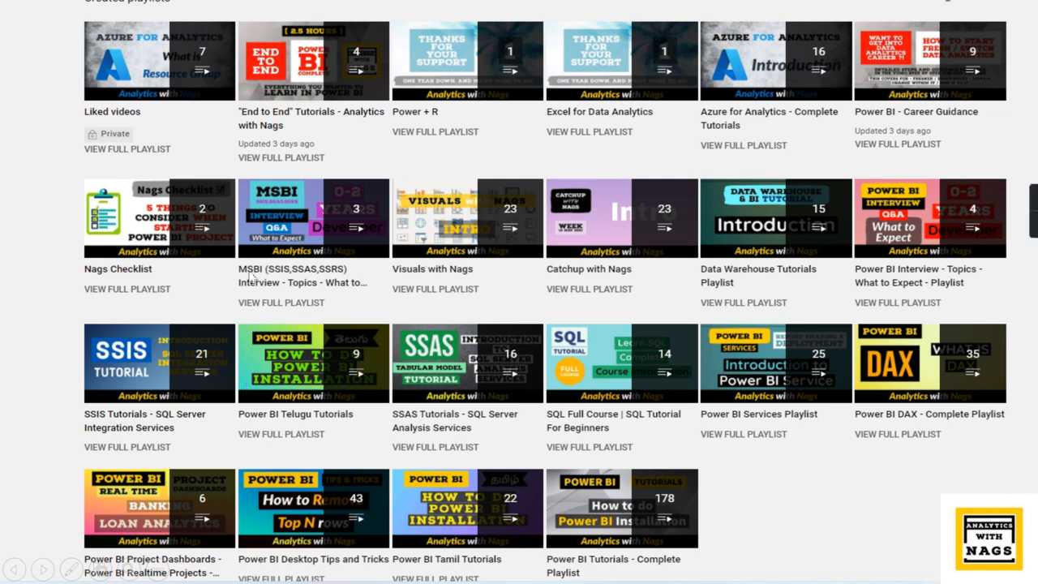
pyautogui.moveTo(307, 298)
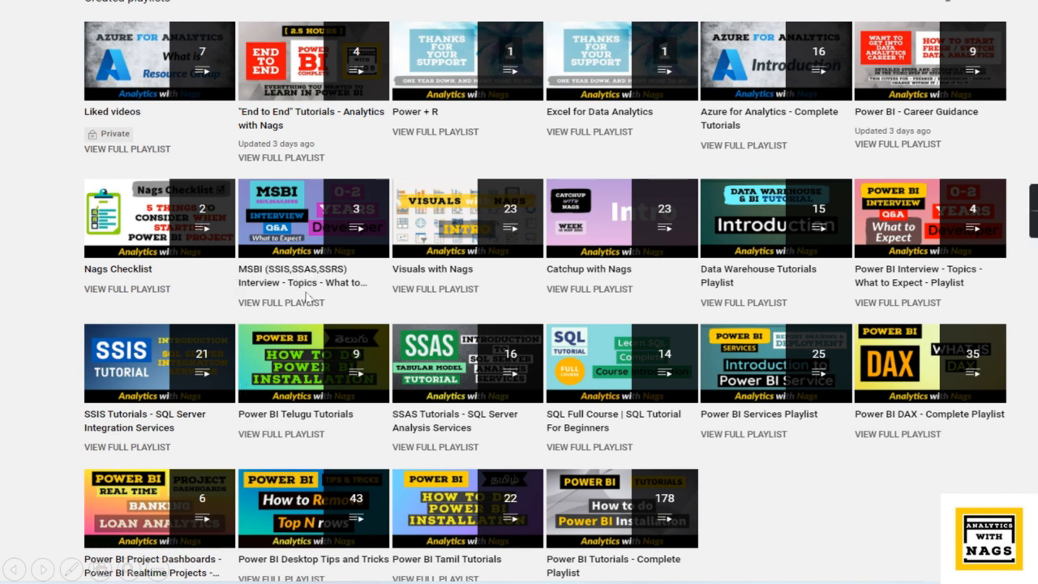
pyautogui.moveTo(898, 127)
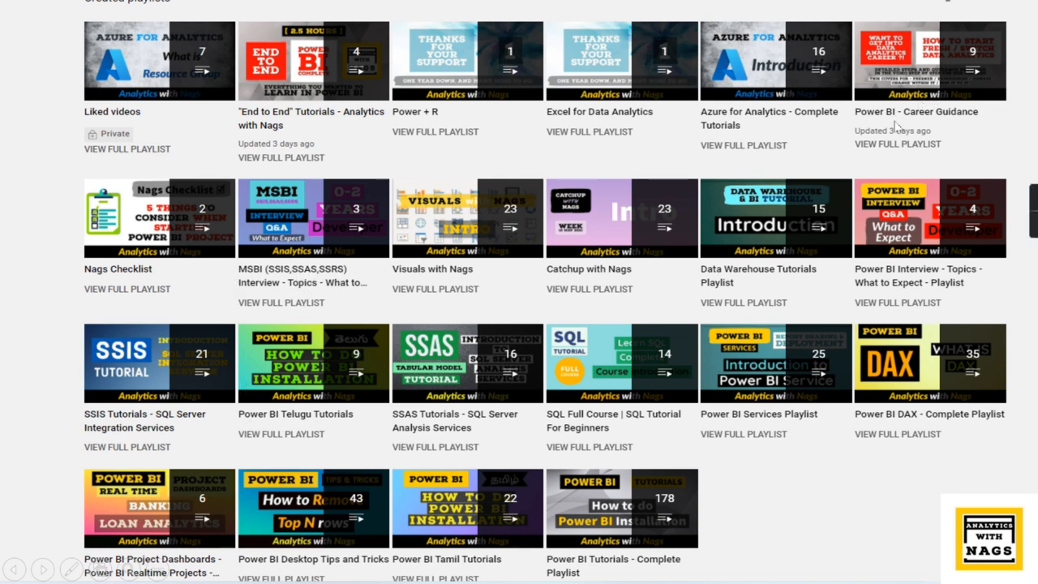
pyautogui.moveTo(554, 425)
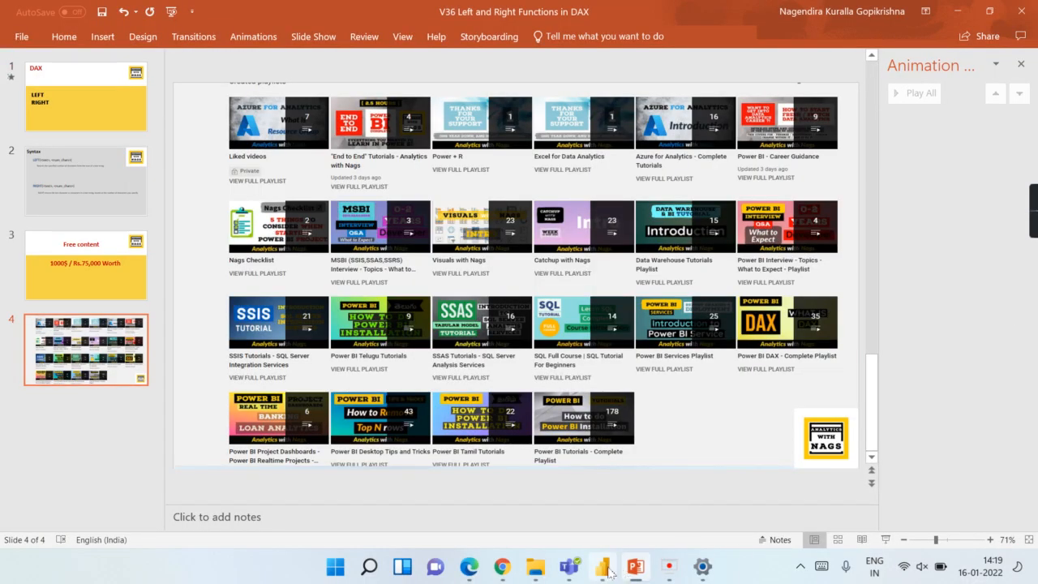
# Bring Power BI Desktop forward in Data view and collapse DimProduct's field list.
pyautogui.click(602, 566)
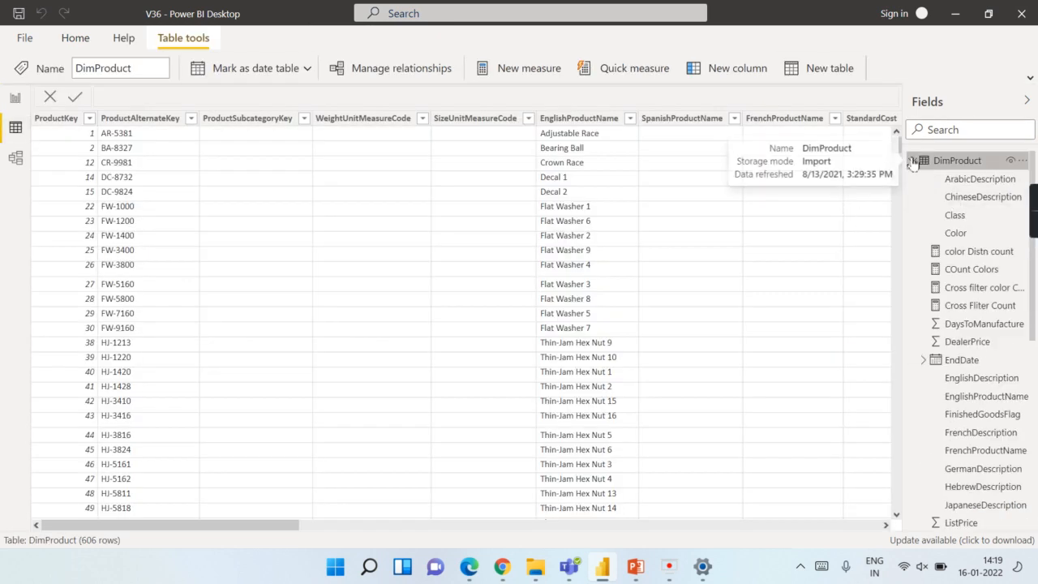
pyautogui.click(923, 160)
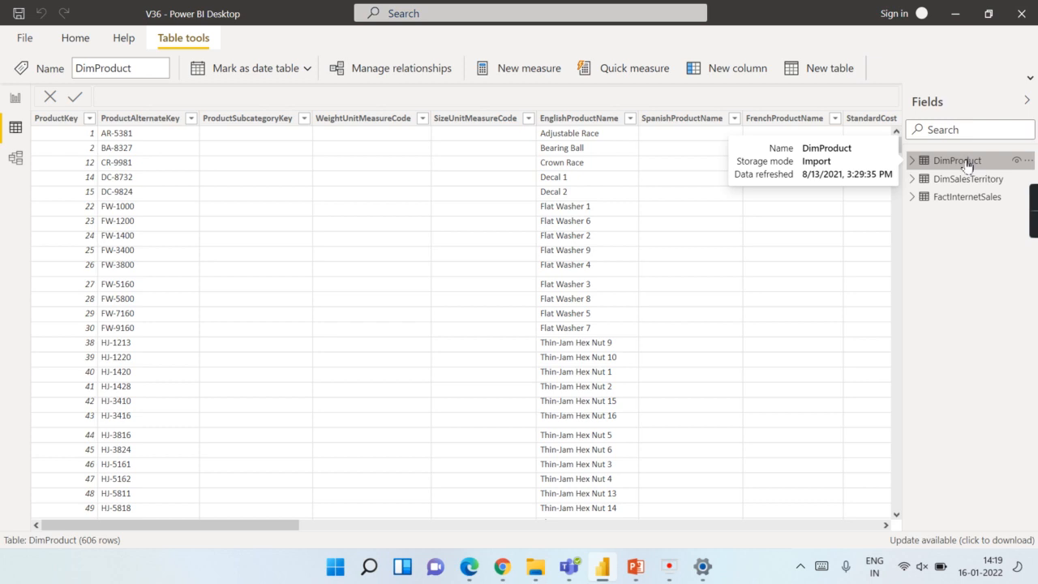
pyautogui.moveTo(178, 261)
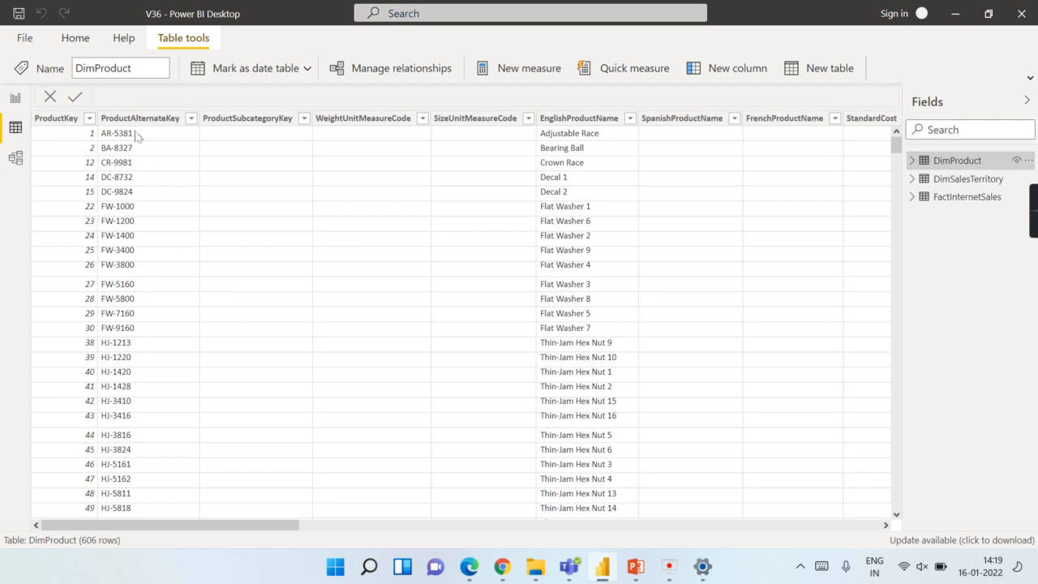
pyautogui.scroll(-3)
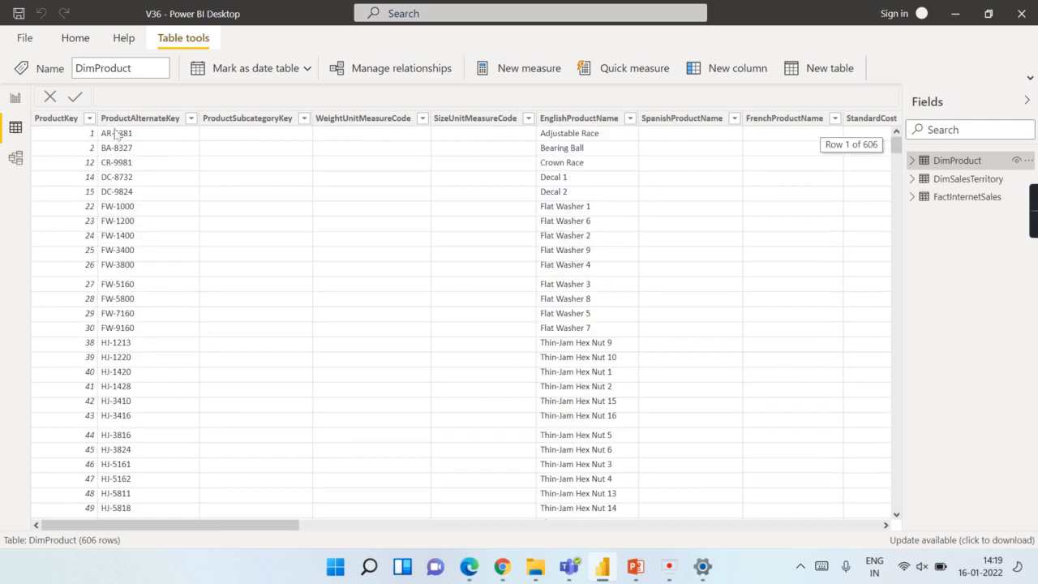
pyautogui.click(139, 118)
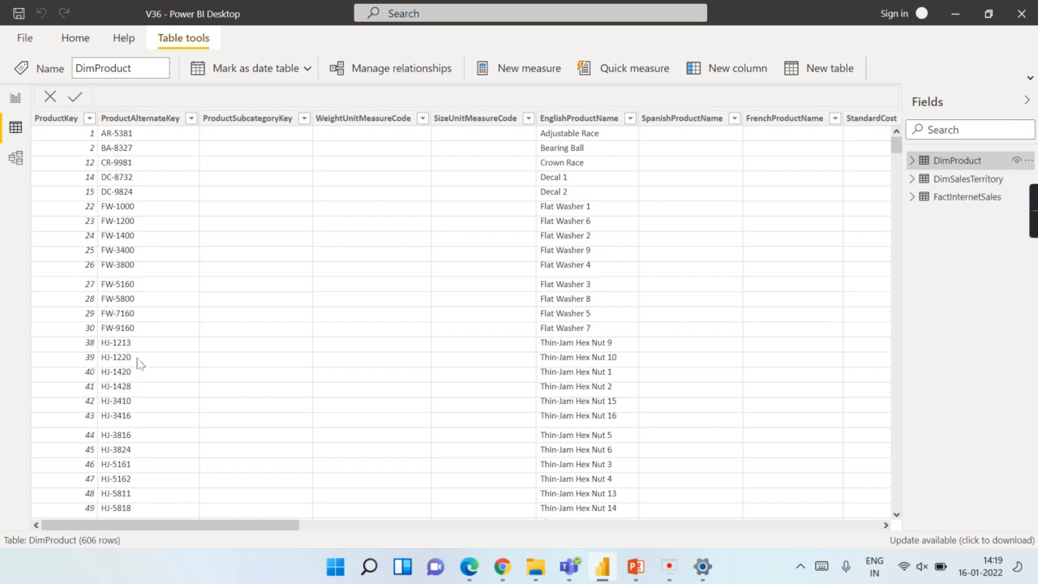
pyautogui.moveTo(111, 216)
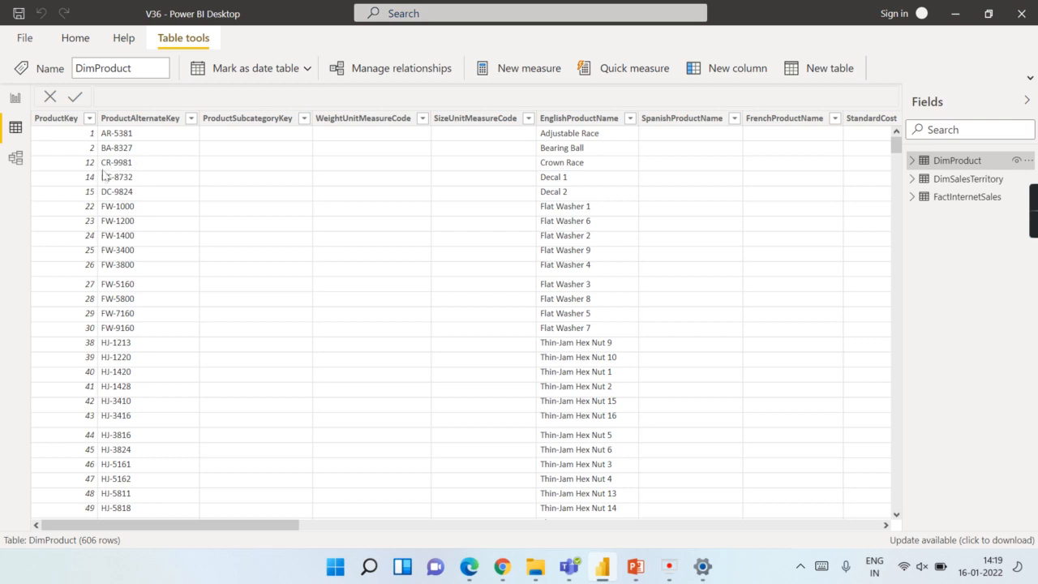
pyautogui.moveTo(116, 177)
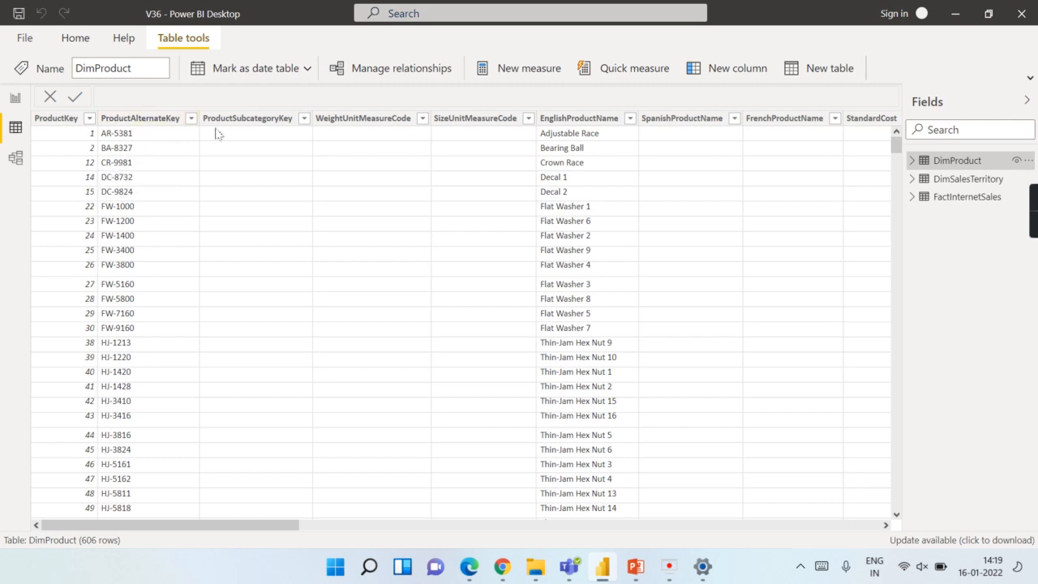
# Add calculated column Prodct S Code = LEFT(DimProduct[ProductAlternateKey], 2) to DimProduct.
pyautogui.rightClick(139, 117)
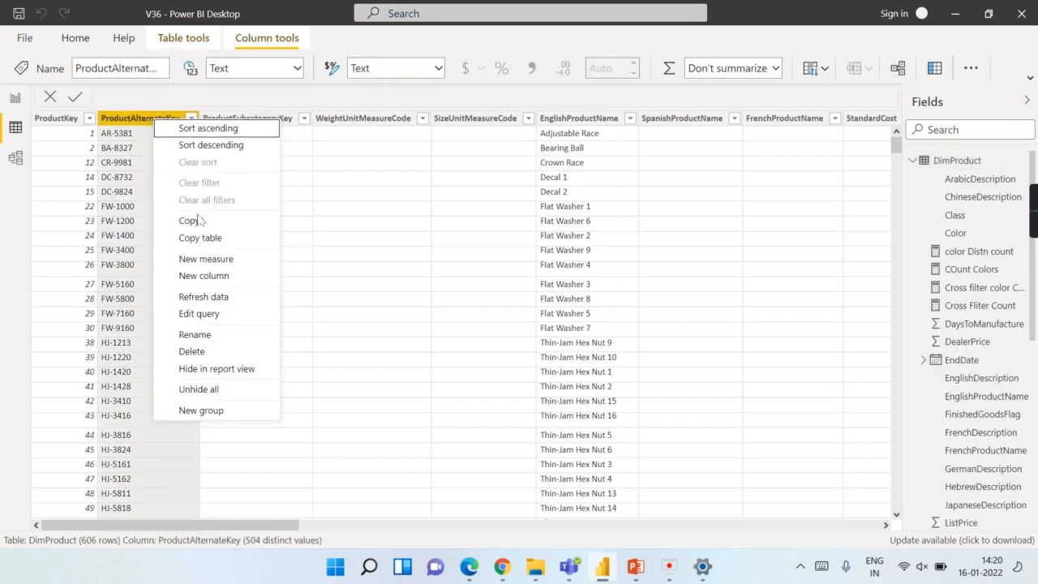
pyautogui.moveTo(204, 276)
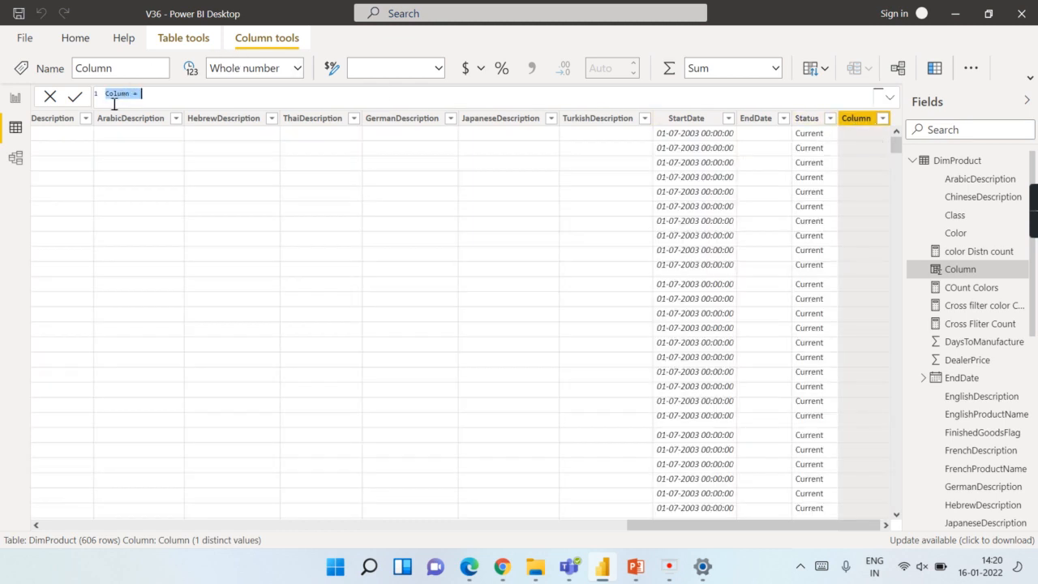
pyautogui.write('Prodct S Code')
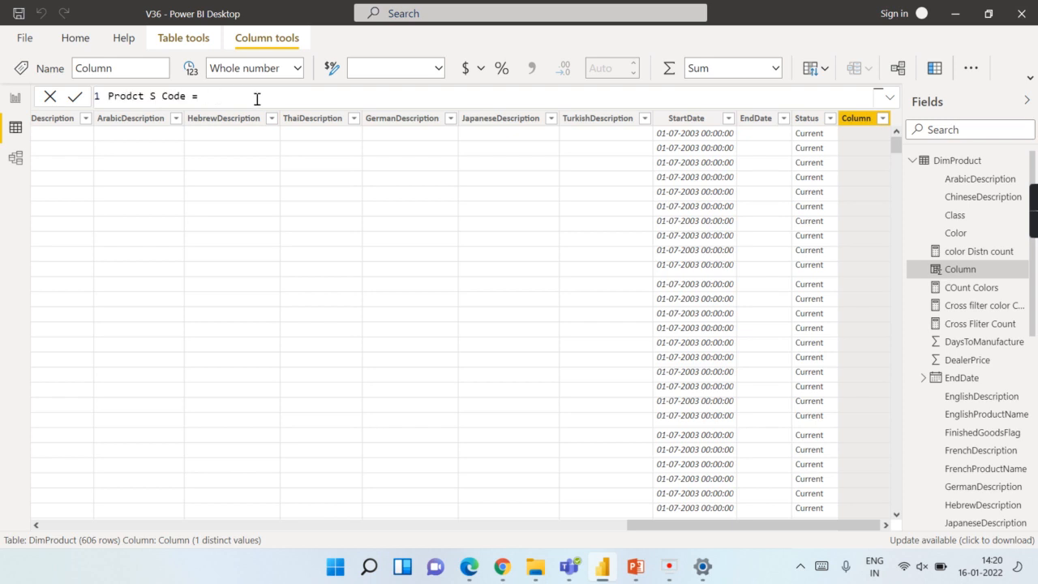
pyautogui.write('Left')
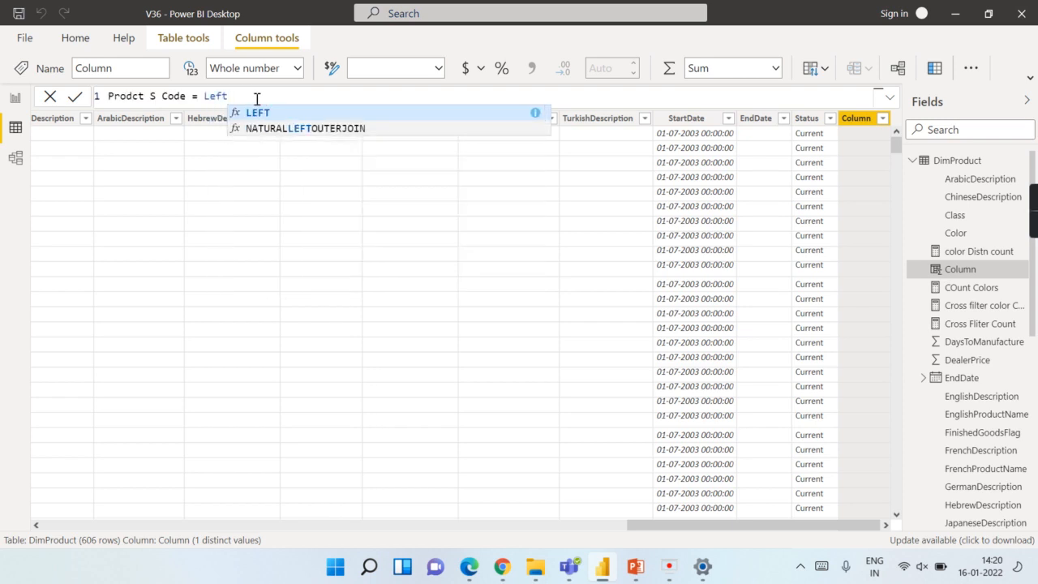
pyautogui.write('(Prod')
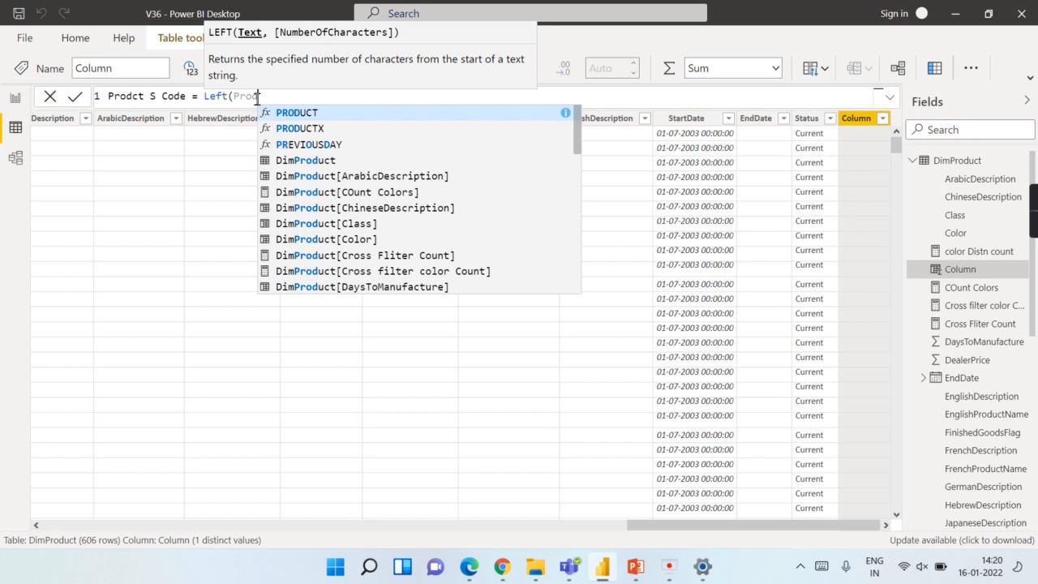
pyautogui.moveTo(432, 104)
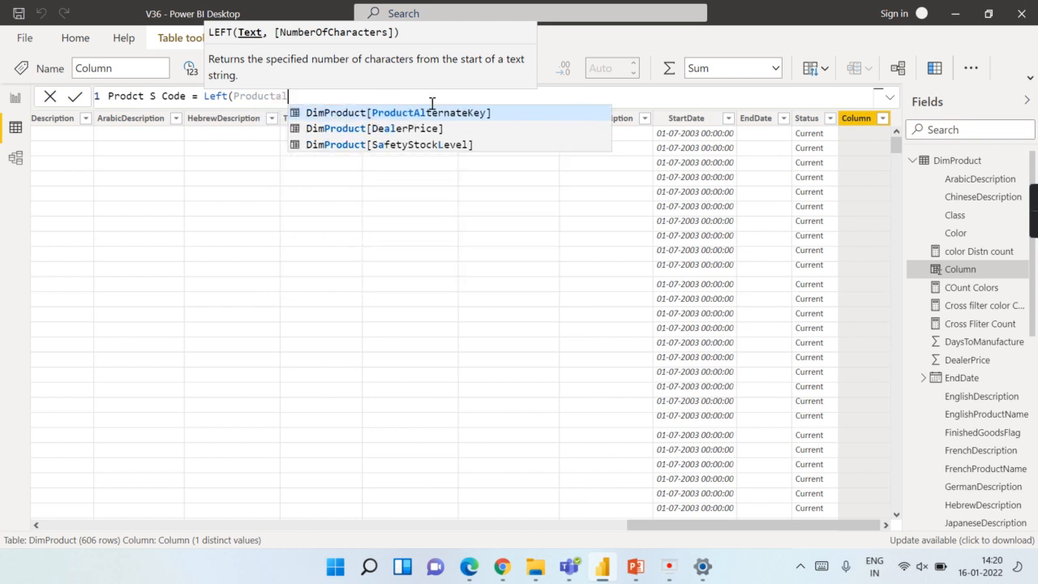
pyautogui.click(398, 113)
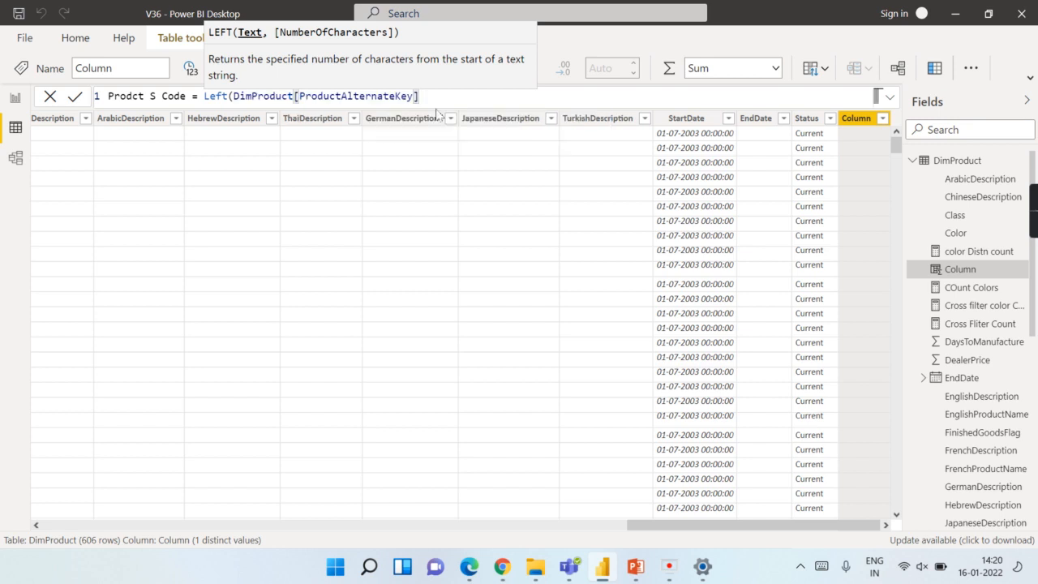
pyautogui.write(',2)')
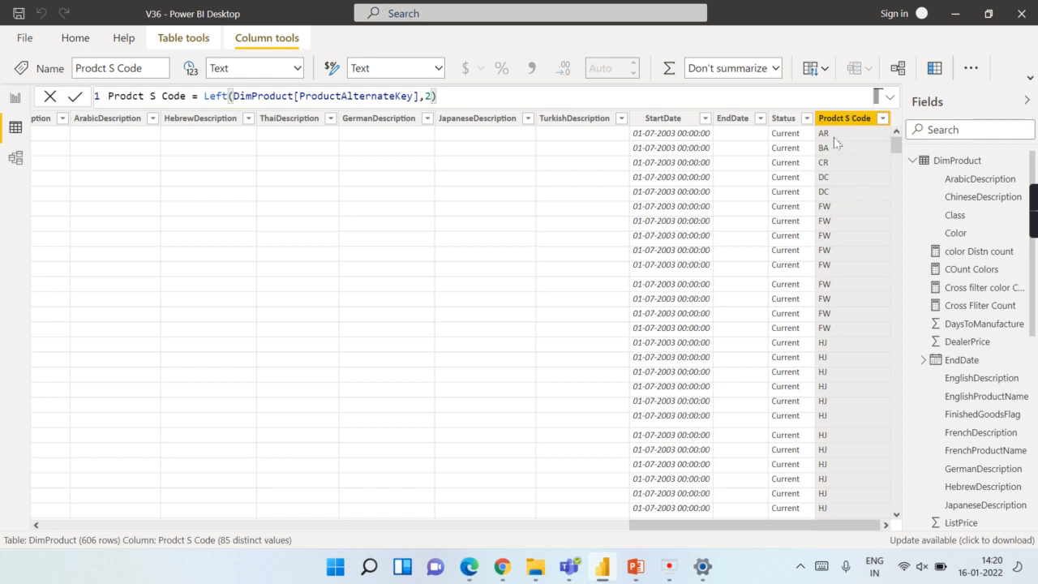
pyautogui.moveTo(828, 176)
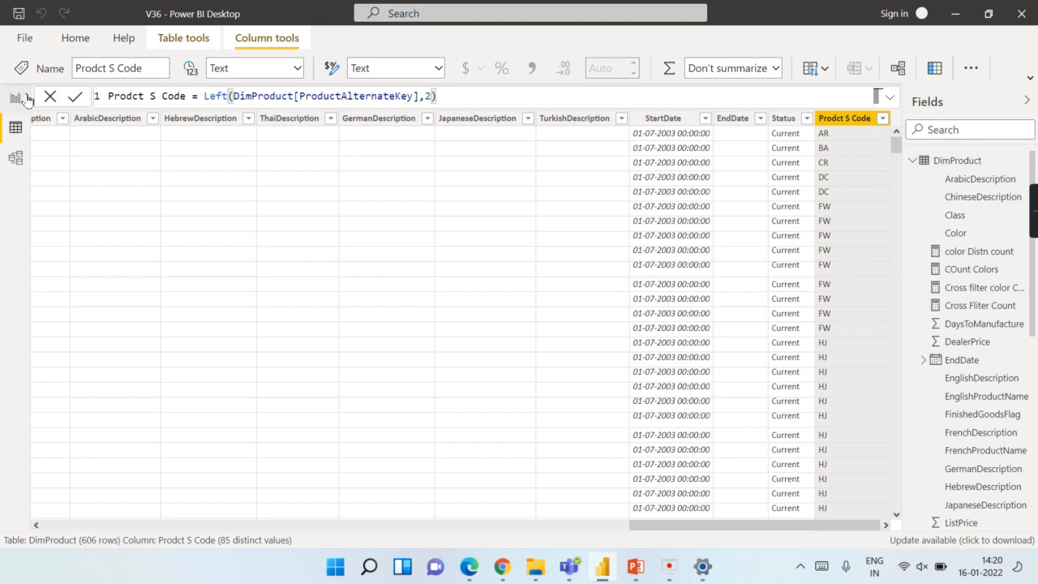
pyautogui.moveTo(15, 100)
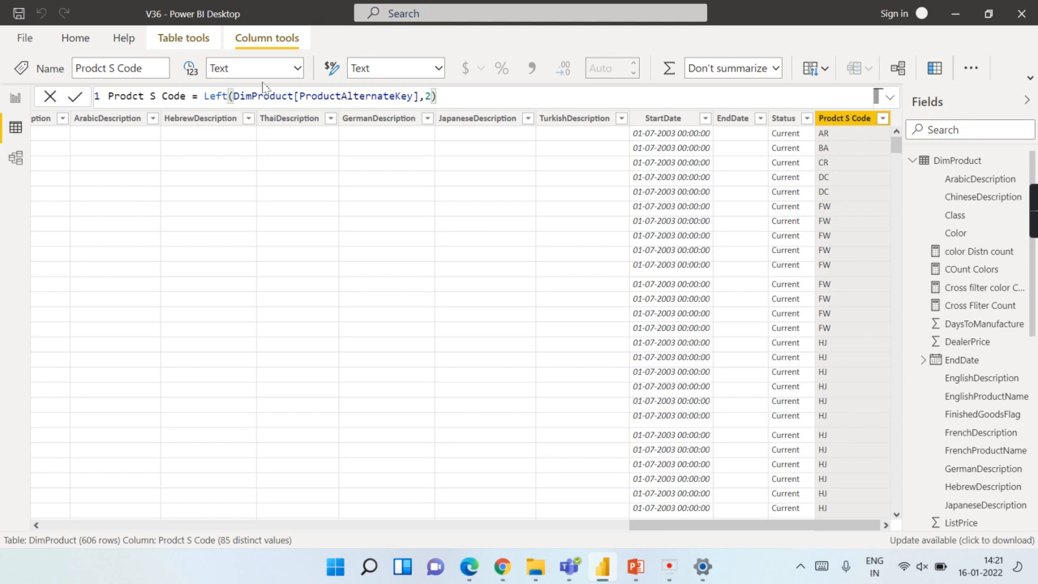
pyautogui.moveTo(14, 105)
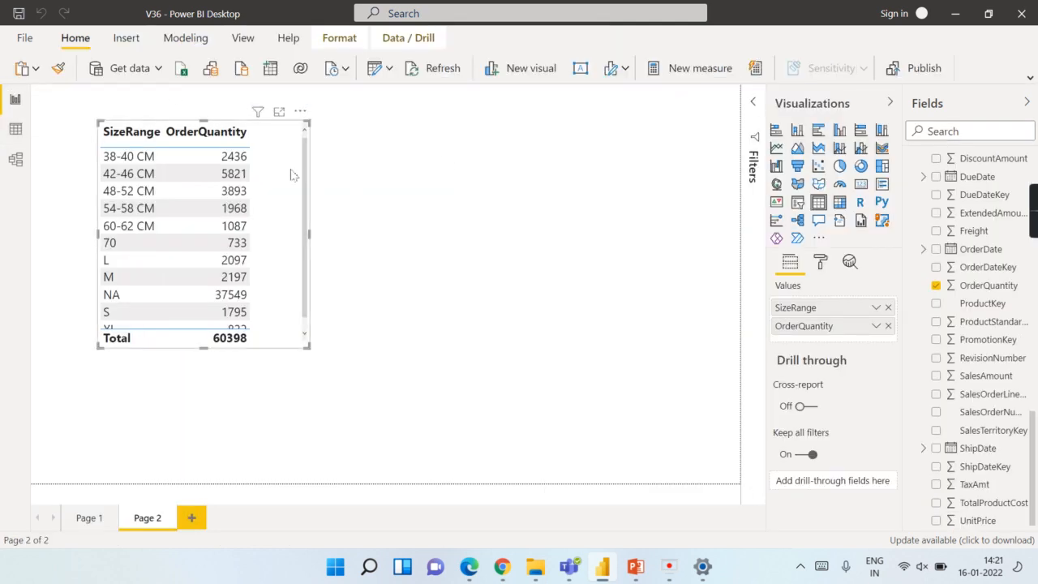
# Show all SizeRange rows through XL (822) and highlight the 38-40 CM and 54-58 CM rows.
pyautogui.click(129, 156)
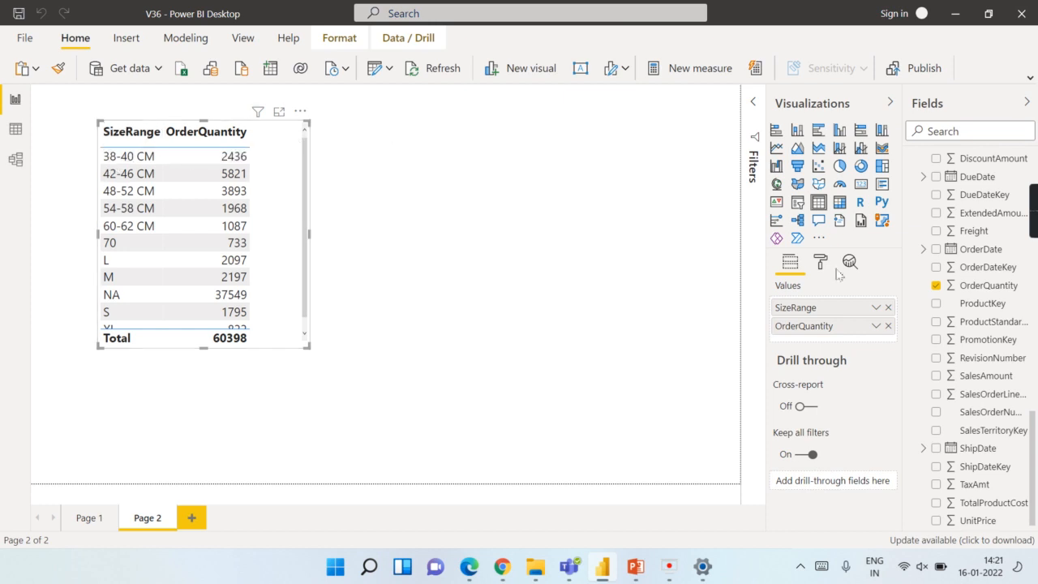
pyautogui.click(923, 161)
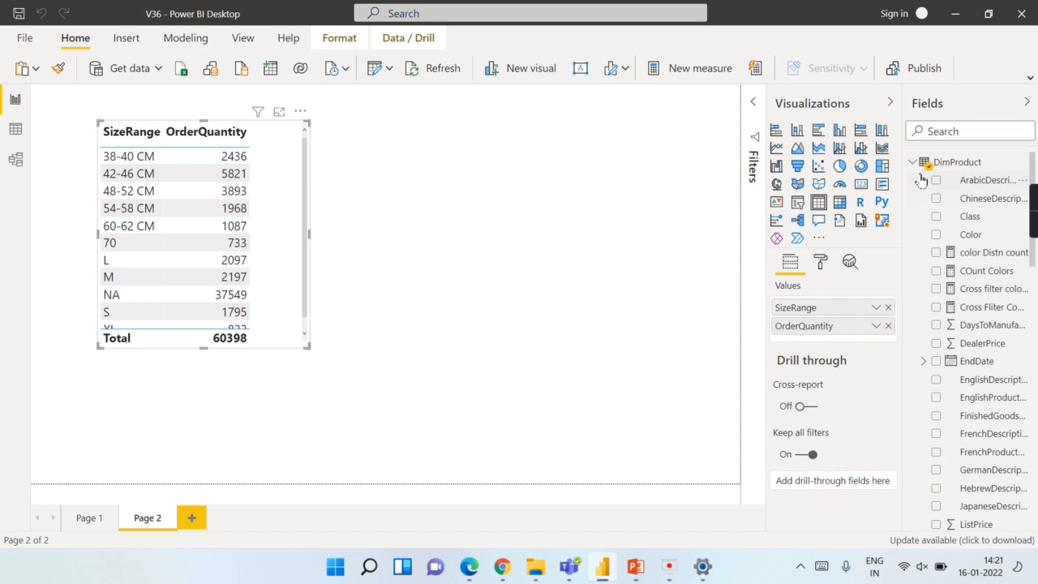
pyautogui.click(913, 162)
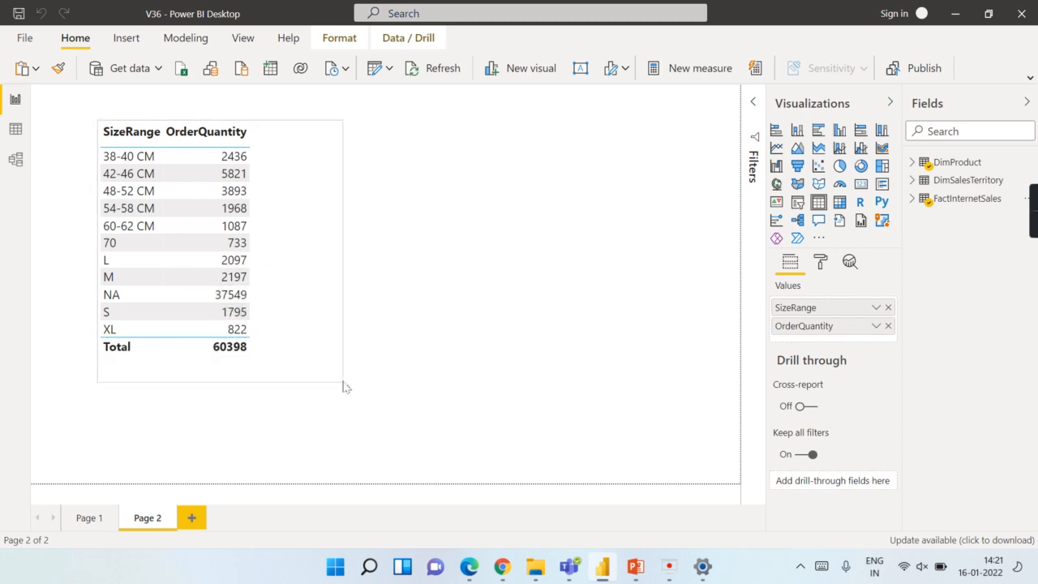
pyautogui.click(129, 156)
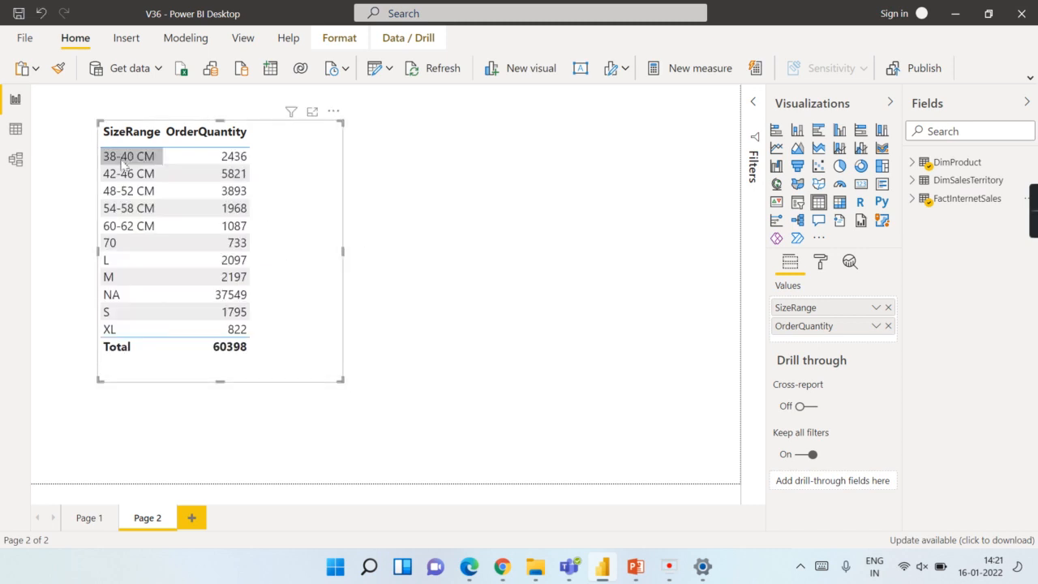
pyautogui.click(128, 173)
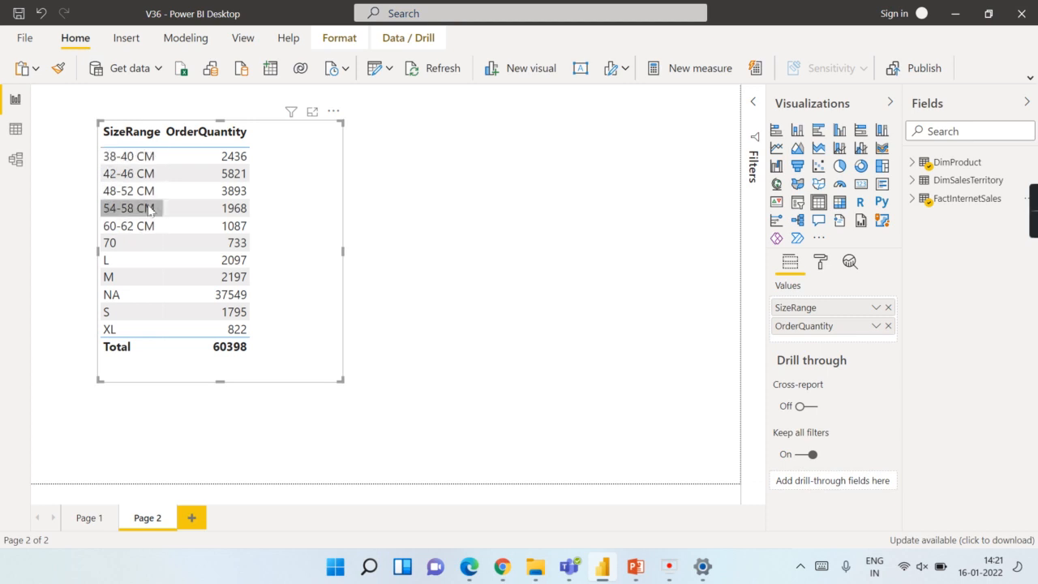
pyautogui.moveTo(273, 212)
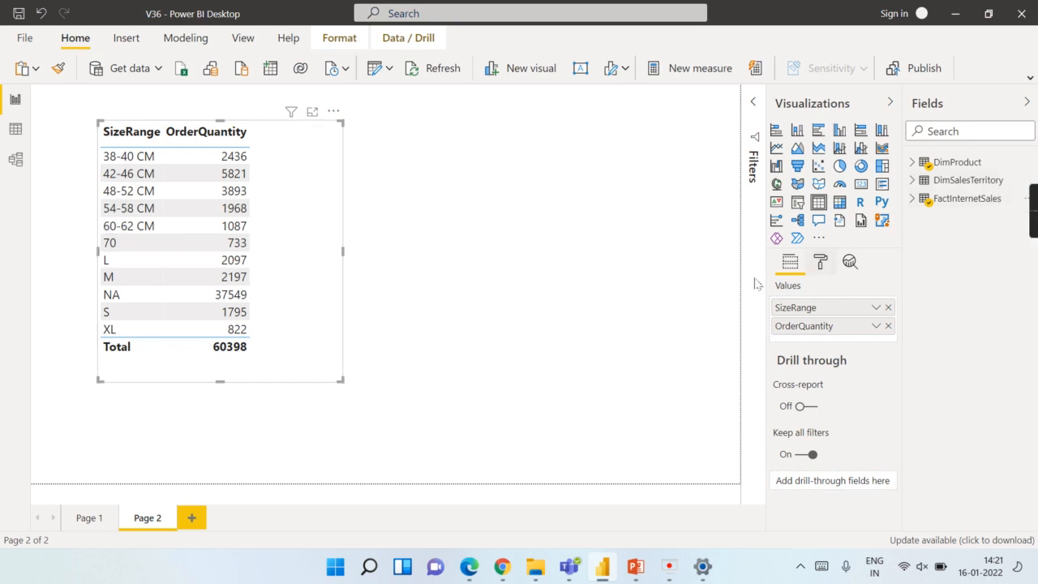
pyautogui.moveTo(475, 219)
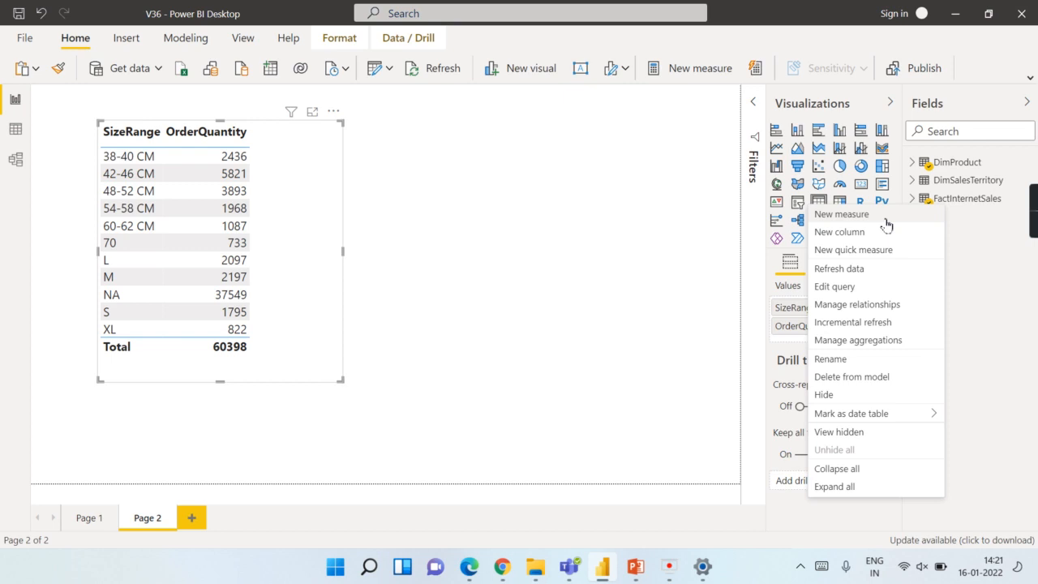
# Create a new measure named UOM CM using CALCULATE(SUM(FactInternetSales[OrderQuantity])).
pyautogui.click(596, 239)
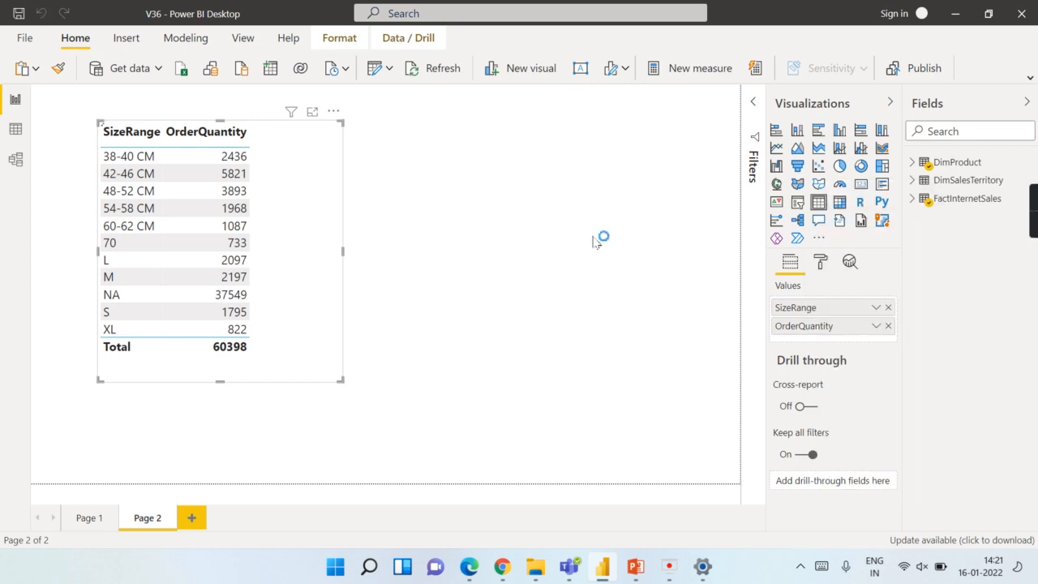
pyautogui.click(699, 68)
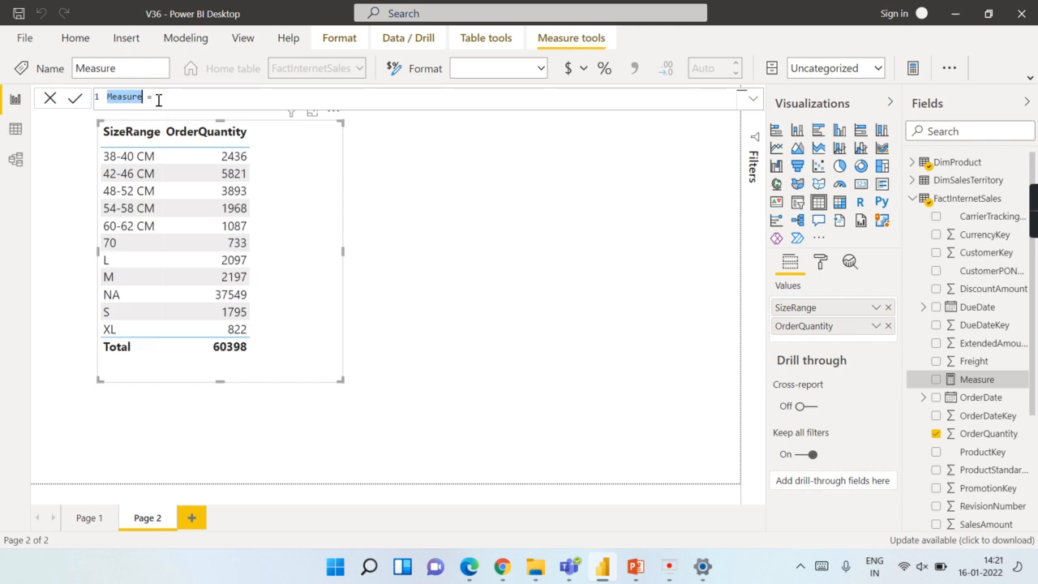
pyautogui.write('UG')
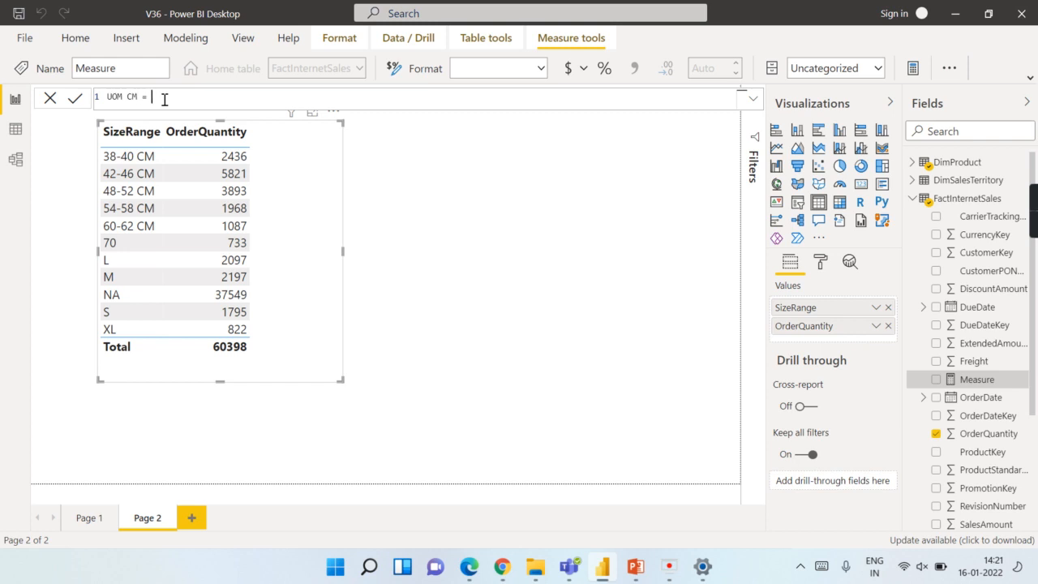
pyautogui.write('Ca')
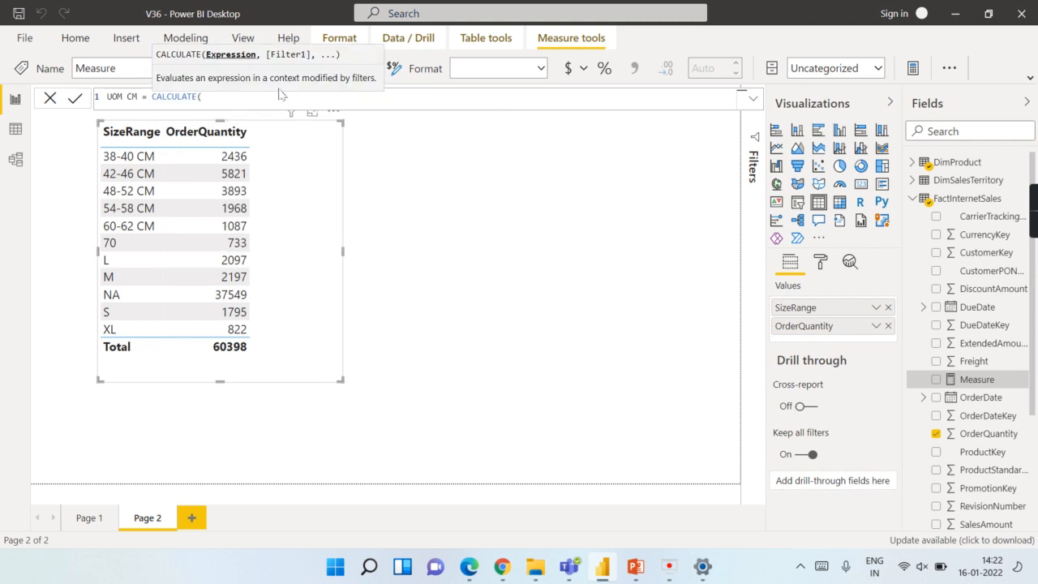
pyautogui.write('Sum(')
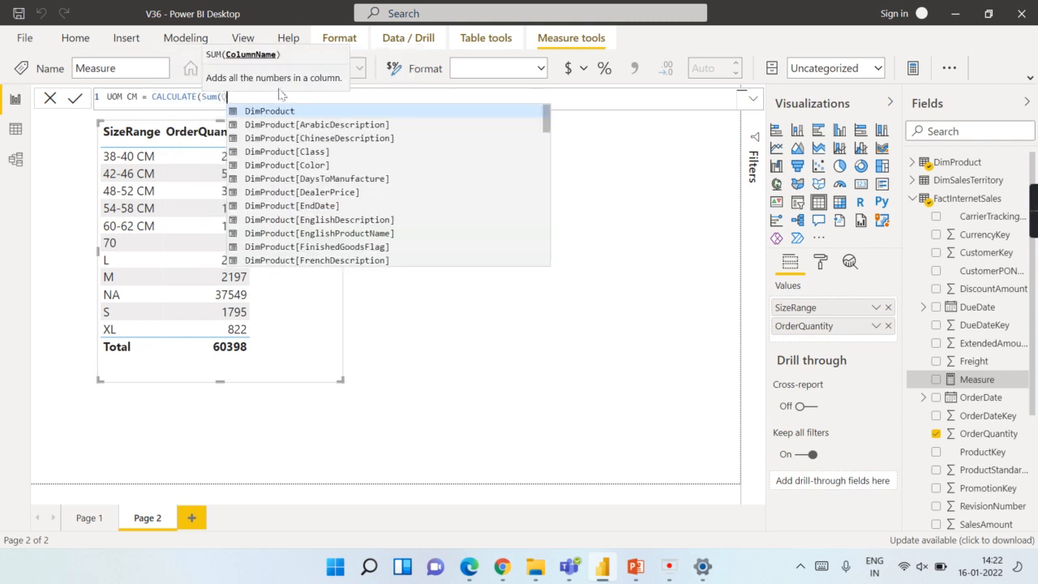
pyautogui.write('FactInternetSales[OrderQuantity])')
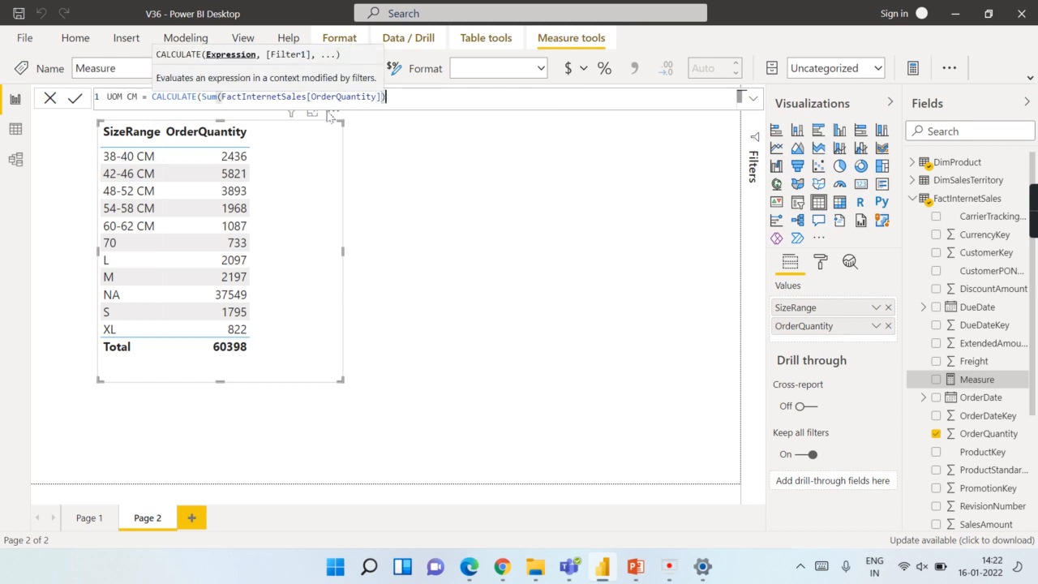
# Add the filter FILTER(DimProduct, DimProduct[SizeRange]="XL") to the UOM CM measure.
pyautogui.write(',')
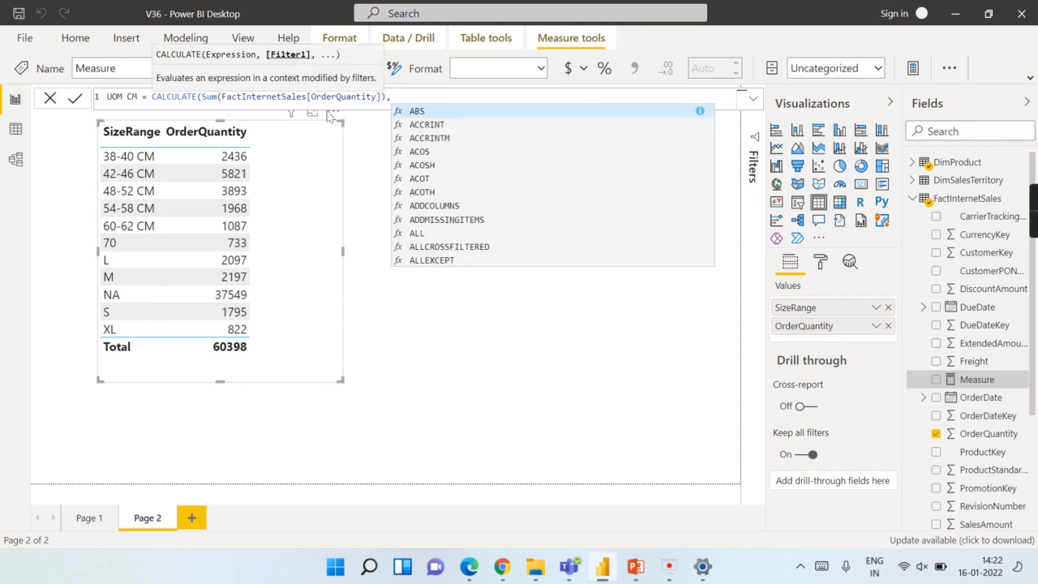
pyautogui.write('Filter')
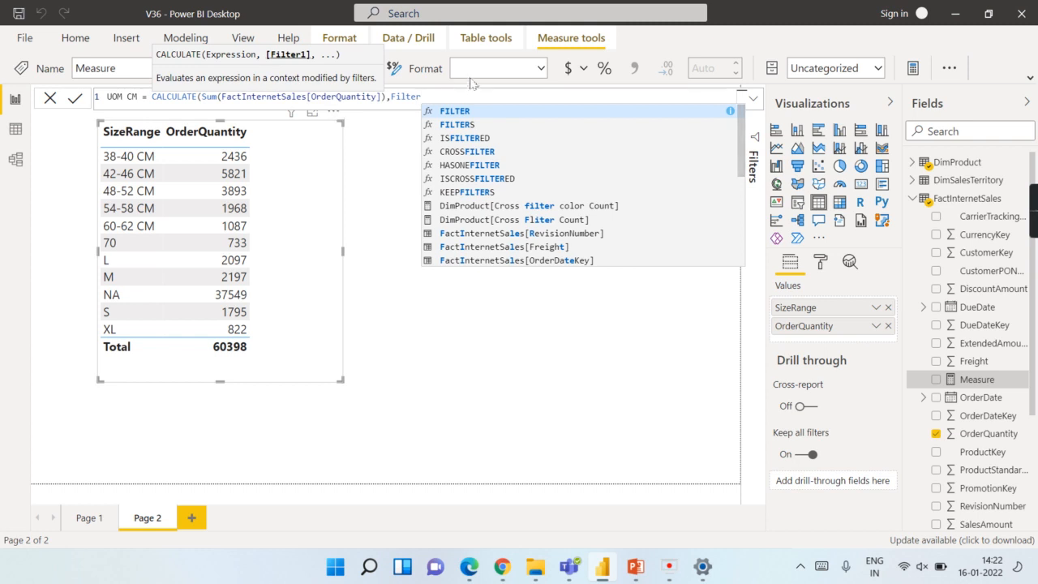
pyautogui.write('FILTER(')
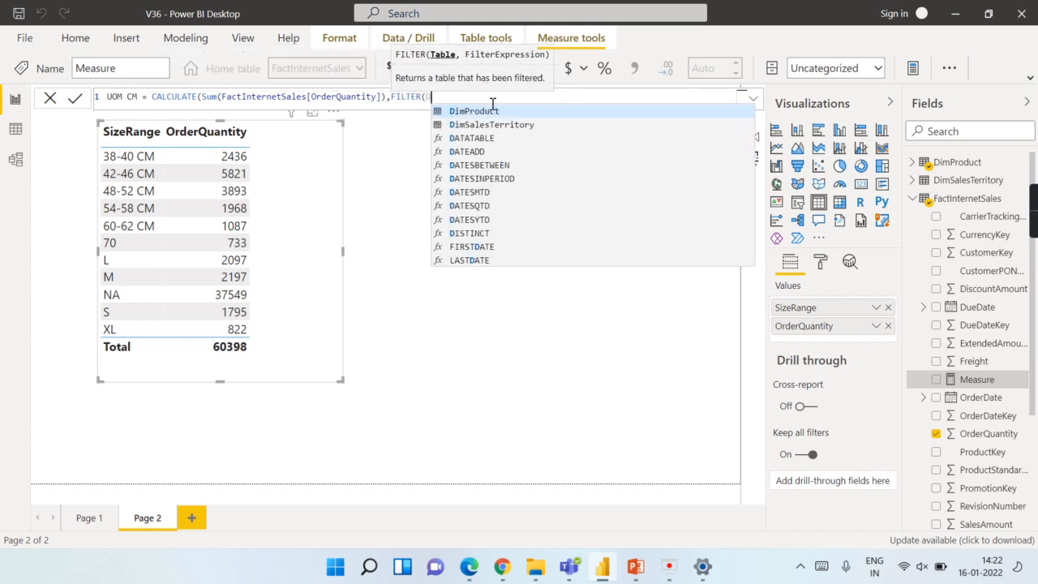
pyautogui.write('Dim')
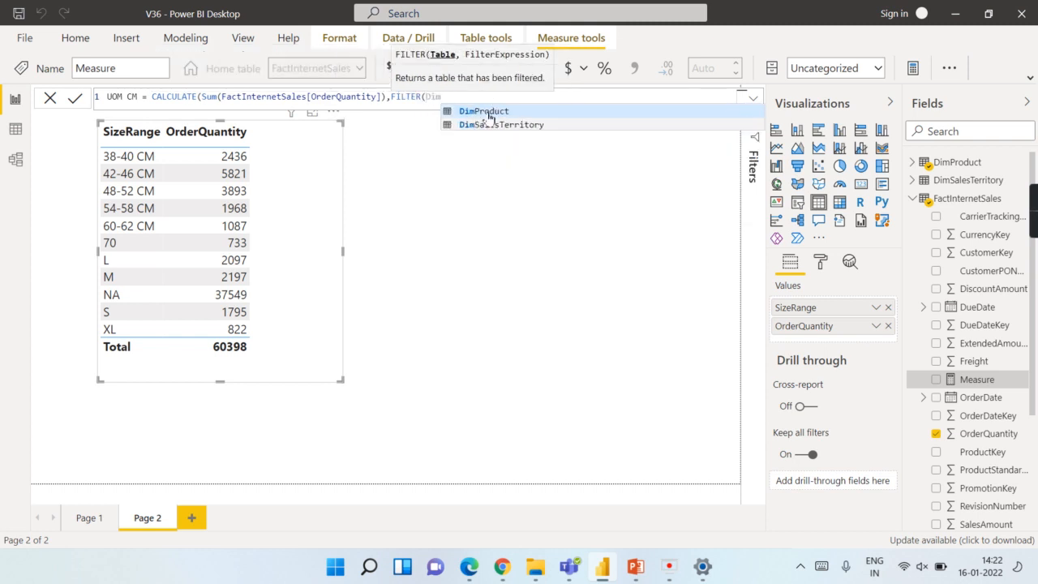
pyautogui.click(484, 111)
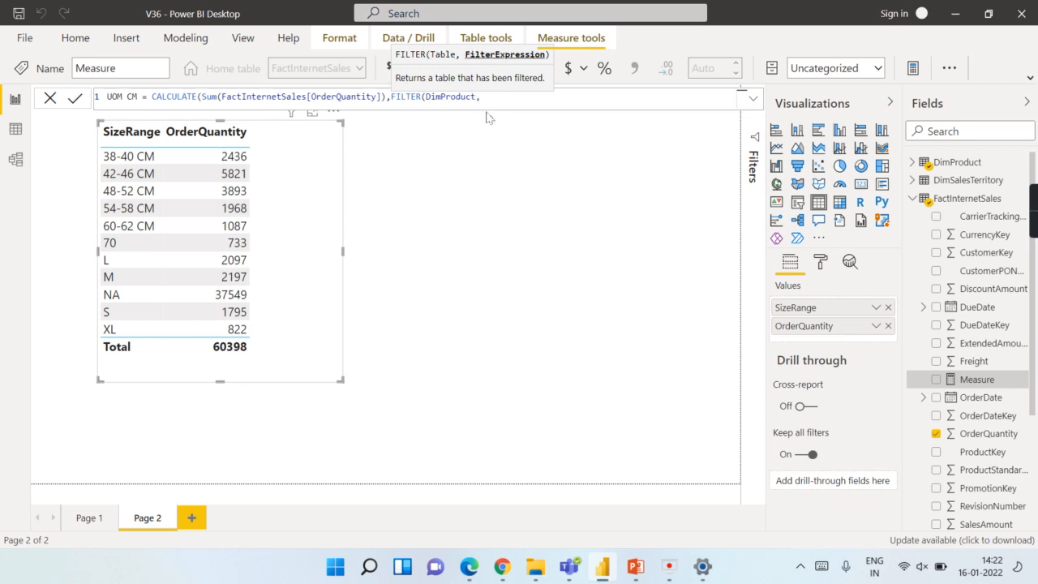
pyautogui.write('Siz')
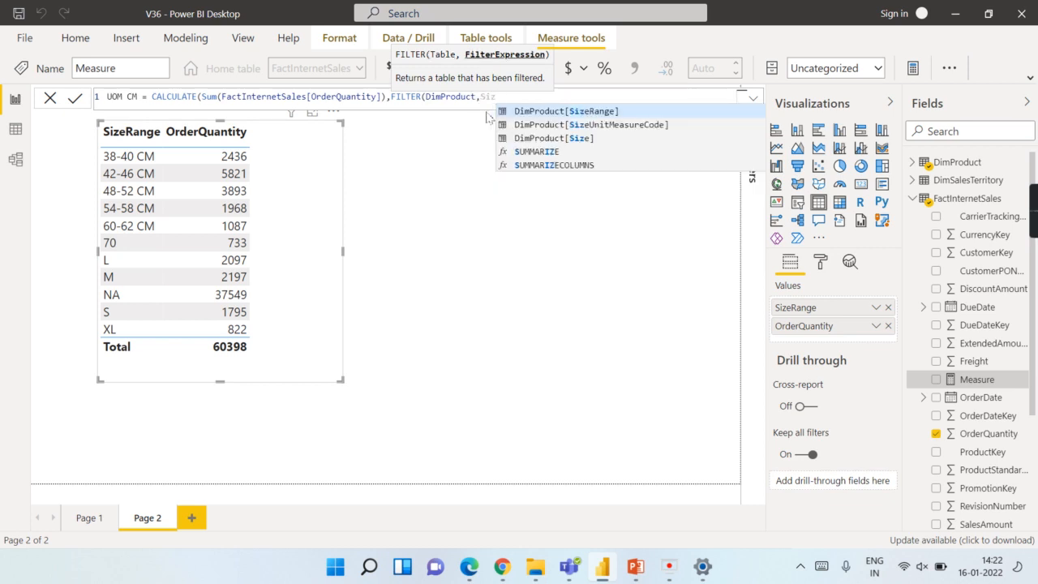
pyautogui.click(566, 111)
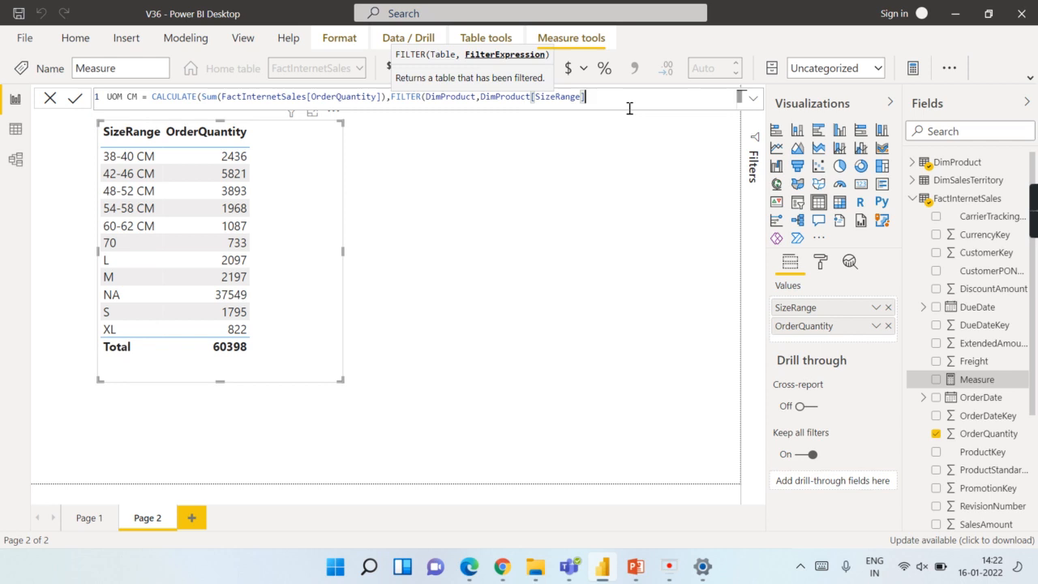
pyautogui.write('="')
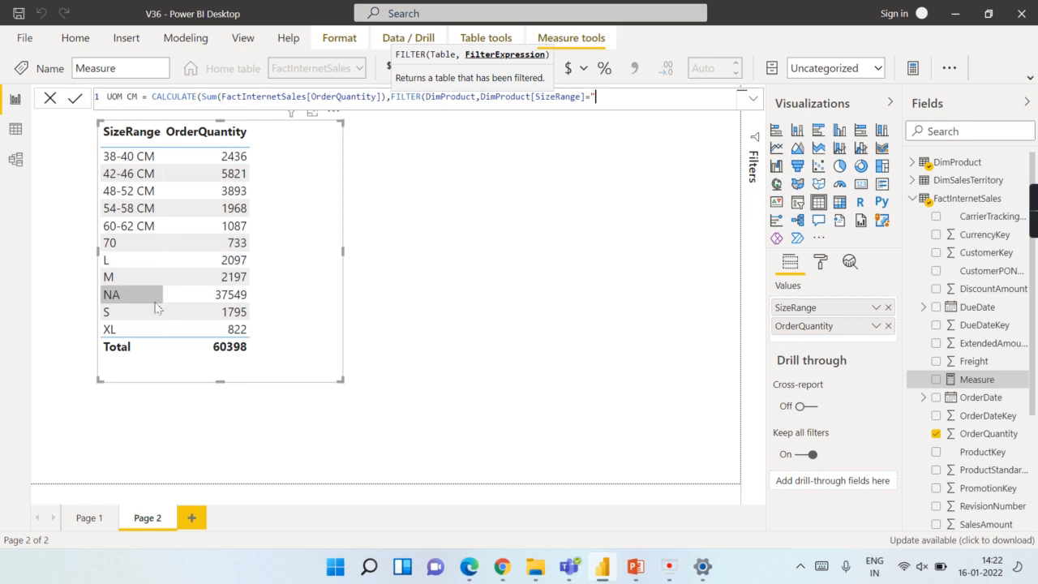
pyautogui.write('XL"))')
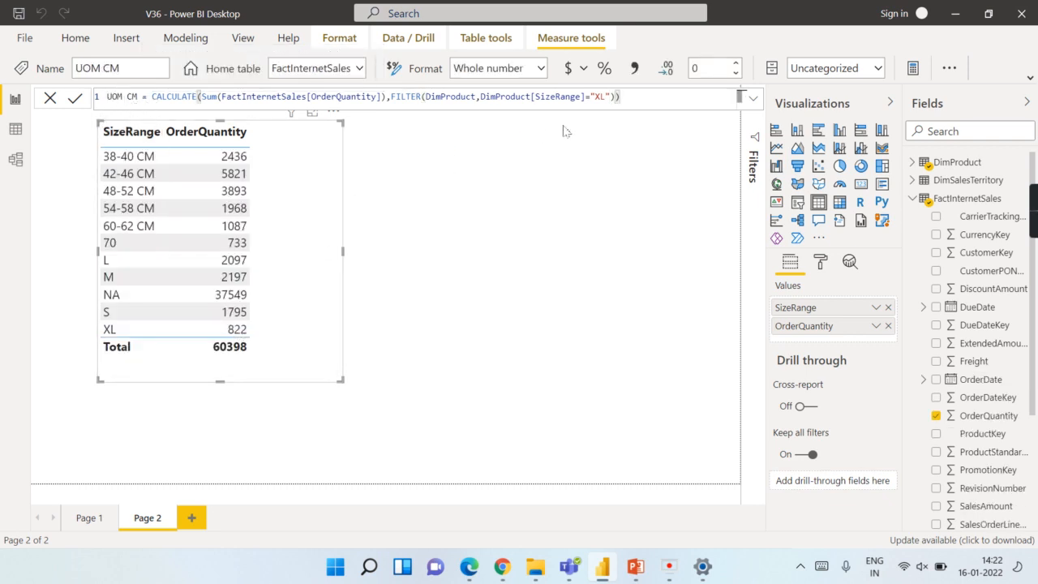
pyautogui.moveTo(562, 116)
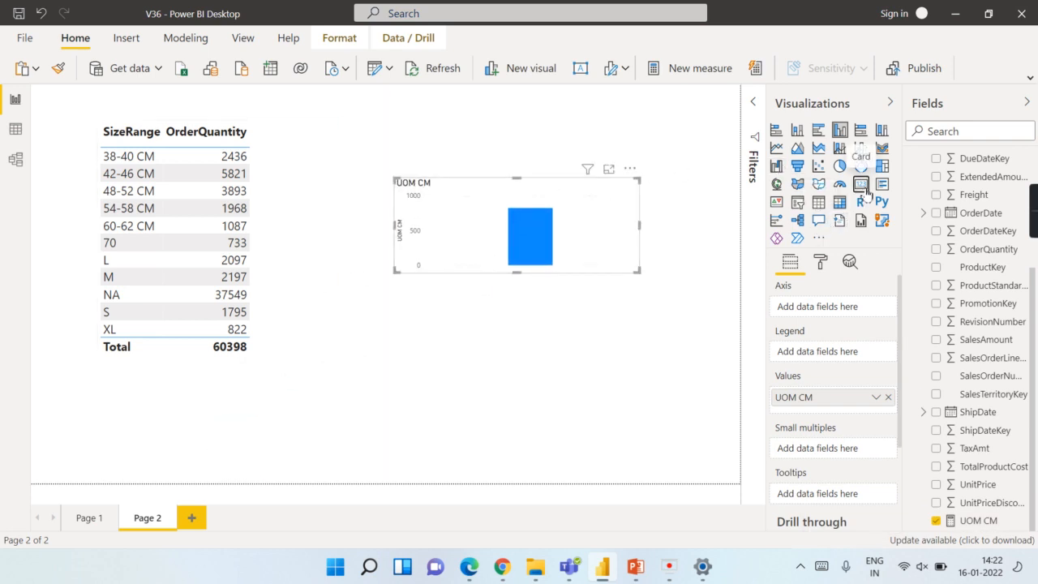
# Display UOM CM as a Card visual reading 822.
pyautogui.click(109, 328)
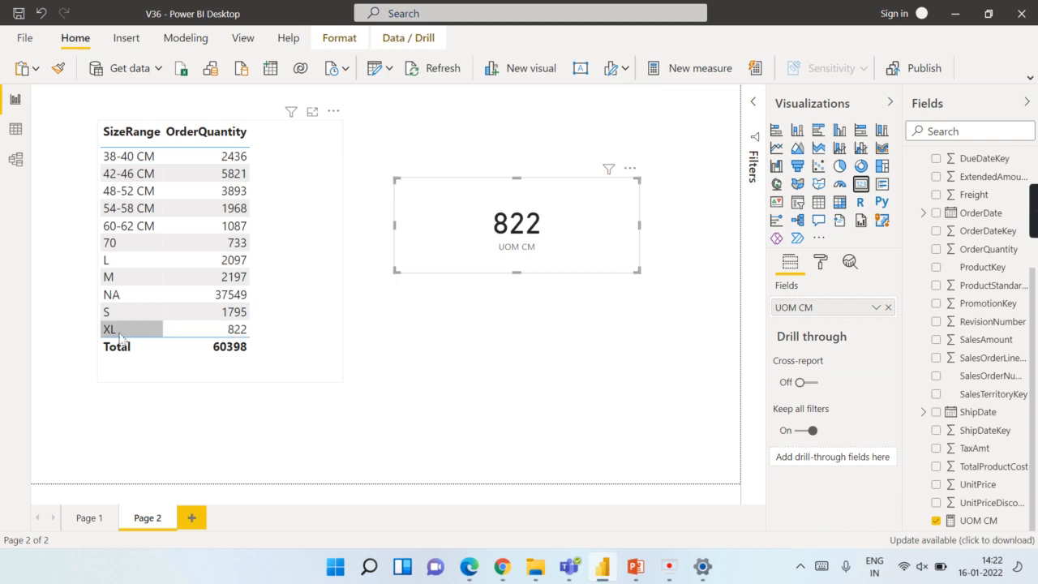
pyautogui.click(979, 520)
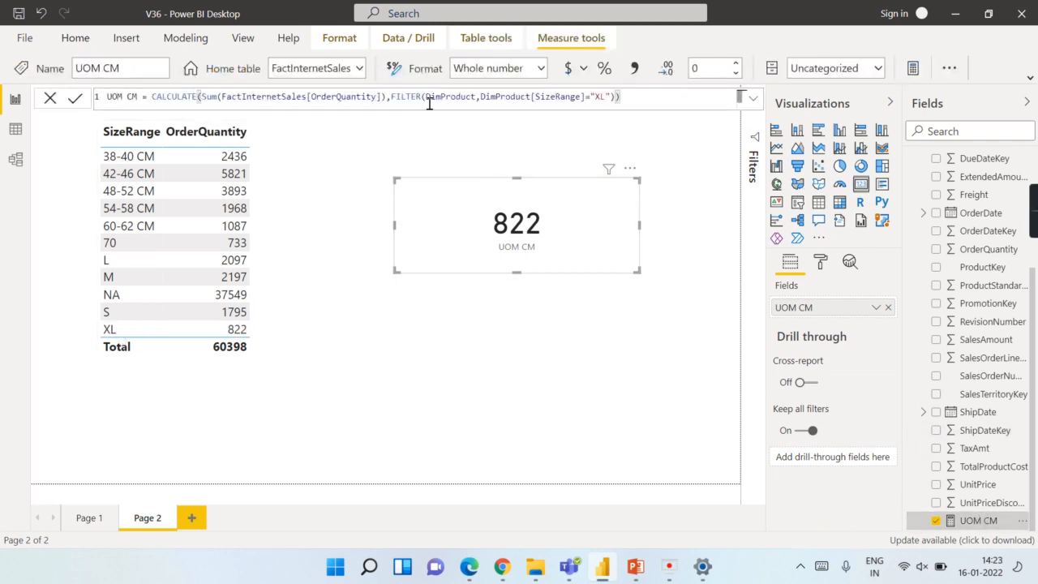
# Change UOM CM's filter to RIGHT(DimProduct[SizeRange],2)="CM" so the card shows 15K.
pyautogui.click(128, 156)
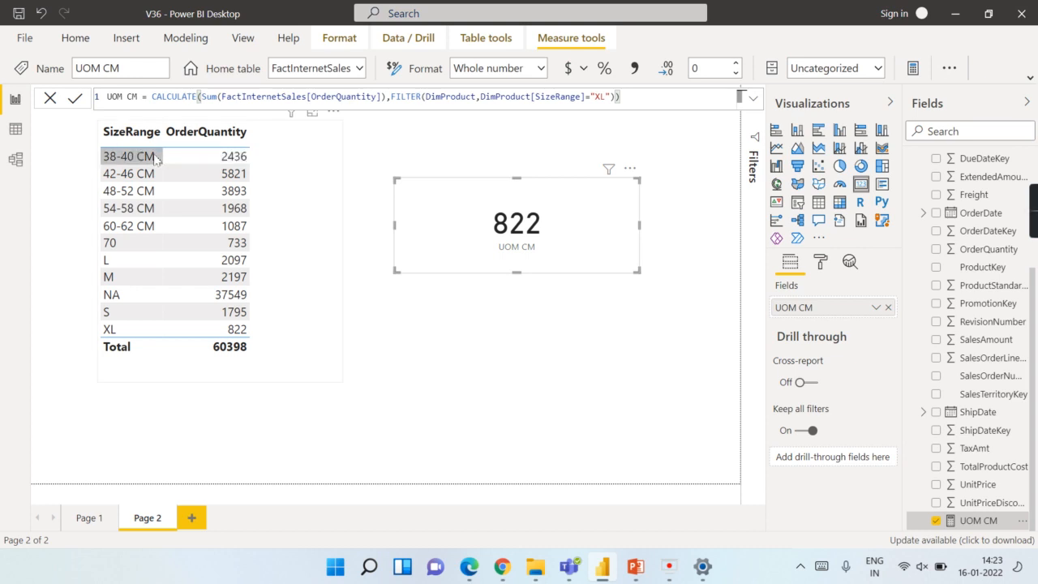
pyautogui.moveTo(155, 180)
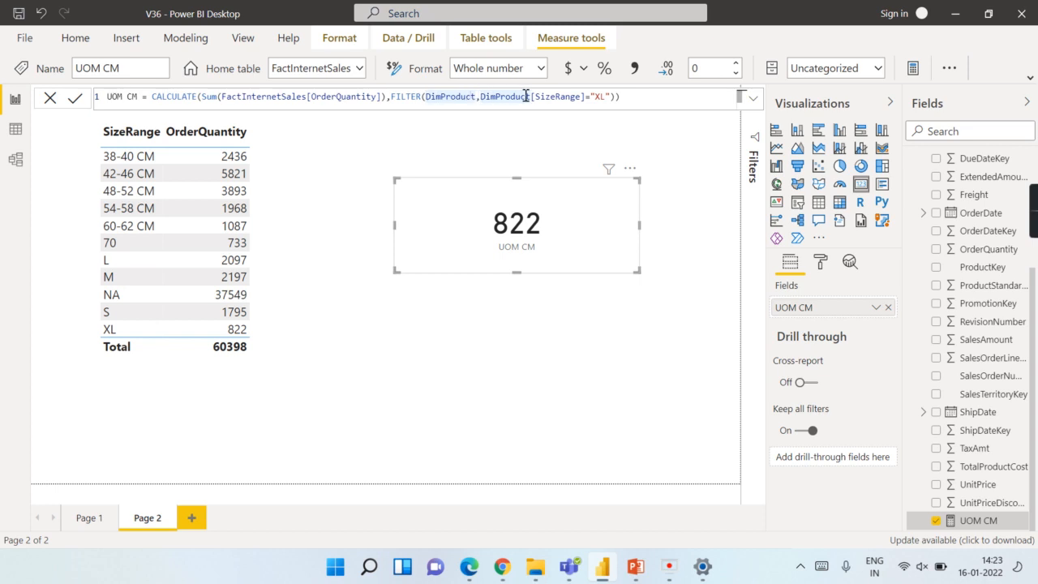
pyautogui.write('RightDimProduct')
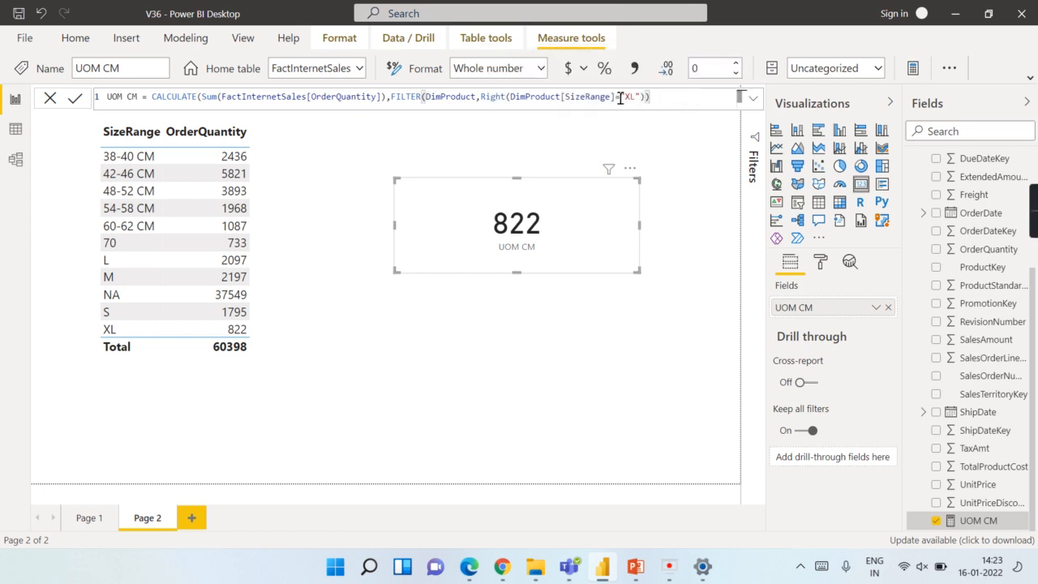
pyautogui.write('2,')
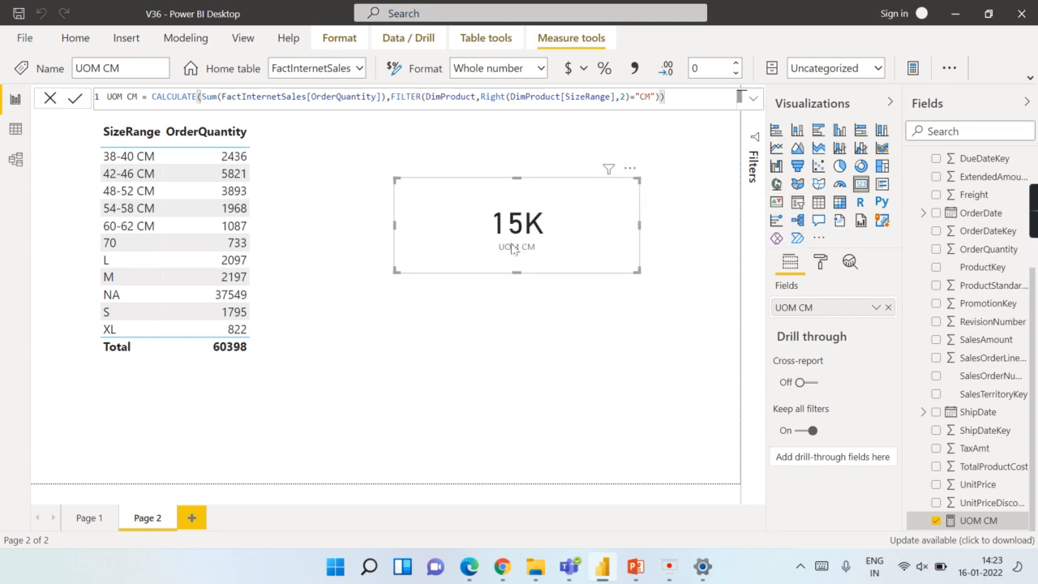
pyautogui.click(235, 156)
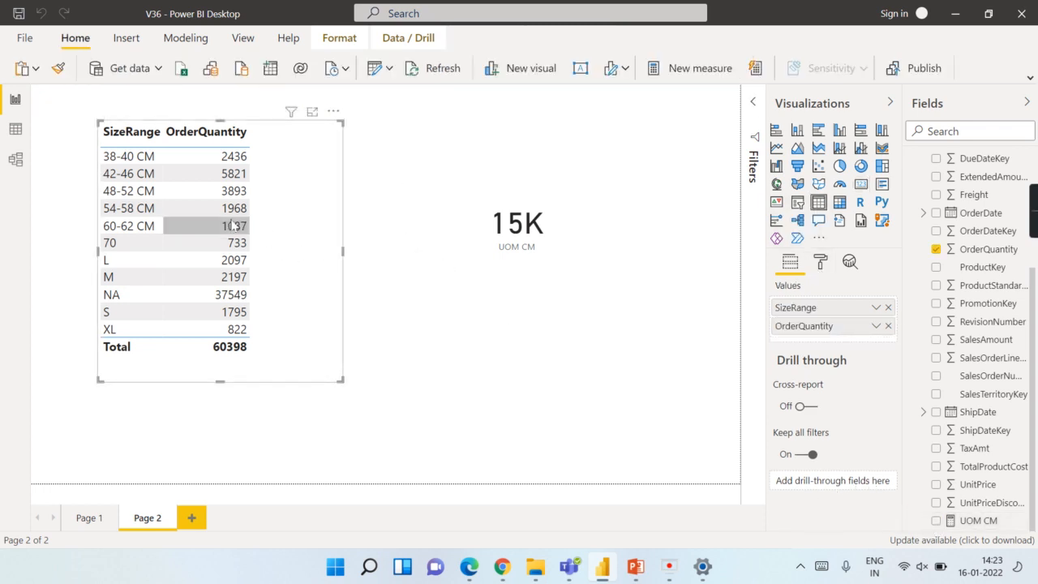
# Add UOM CM to the SizeRange table, totalling 15205, and review its formula.
pyautogui.click(937, 519)
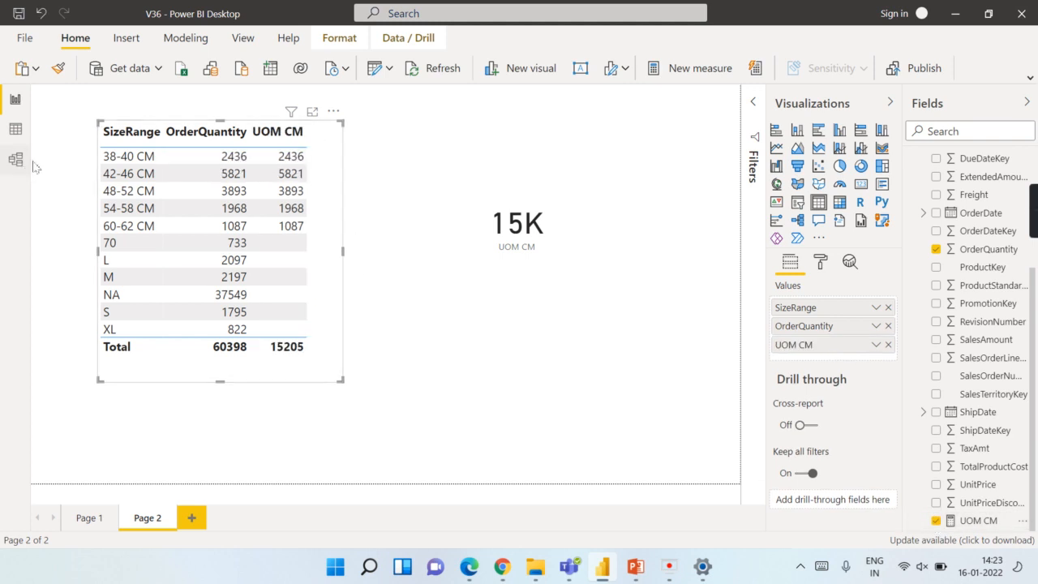
pyautogui.click(128, 156)
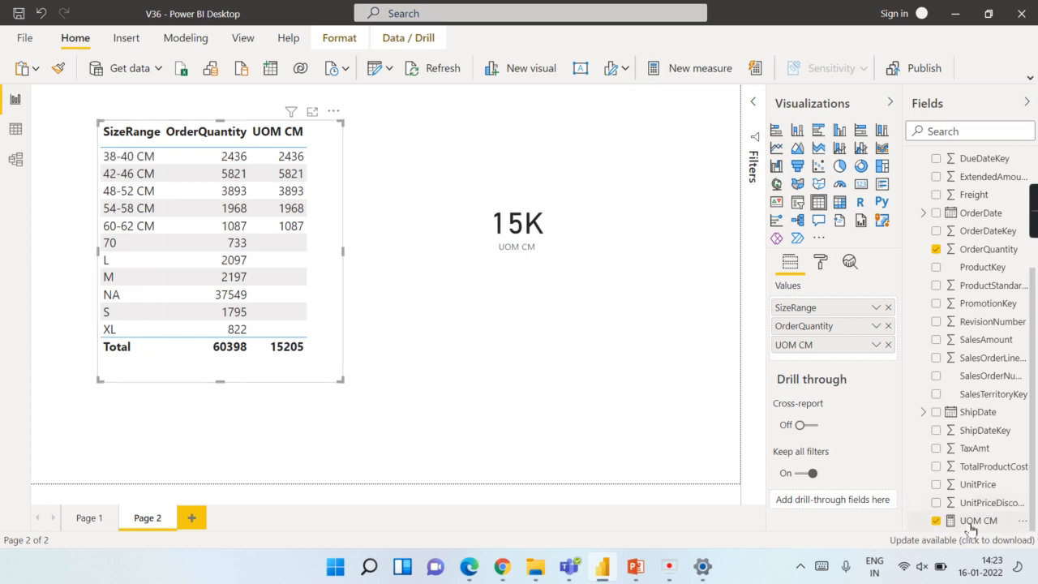
pyautogui.click(977, 519)
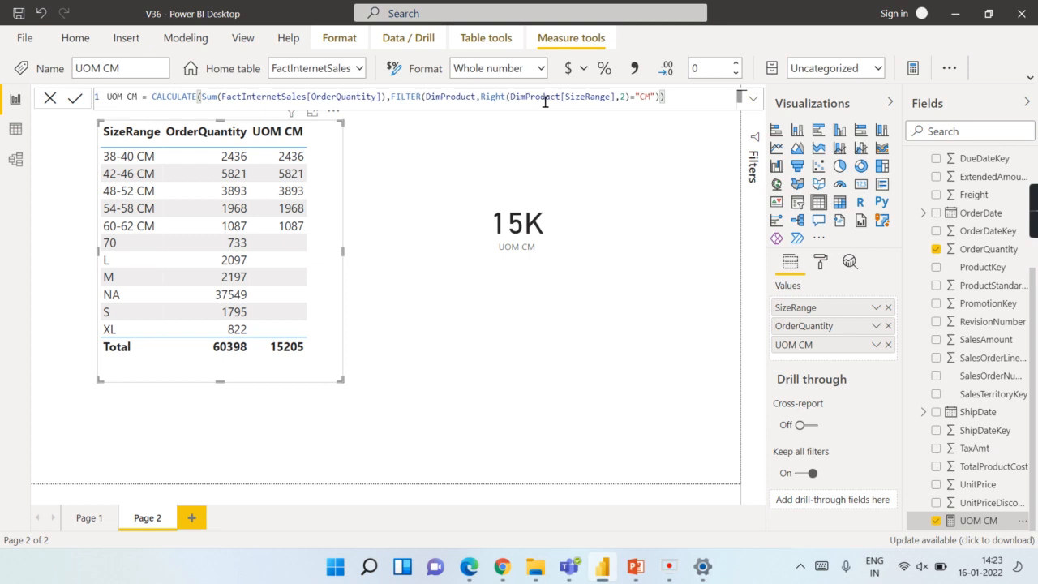
pyautogui.click(128, 155)
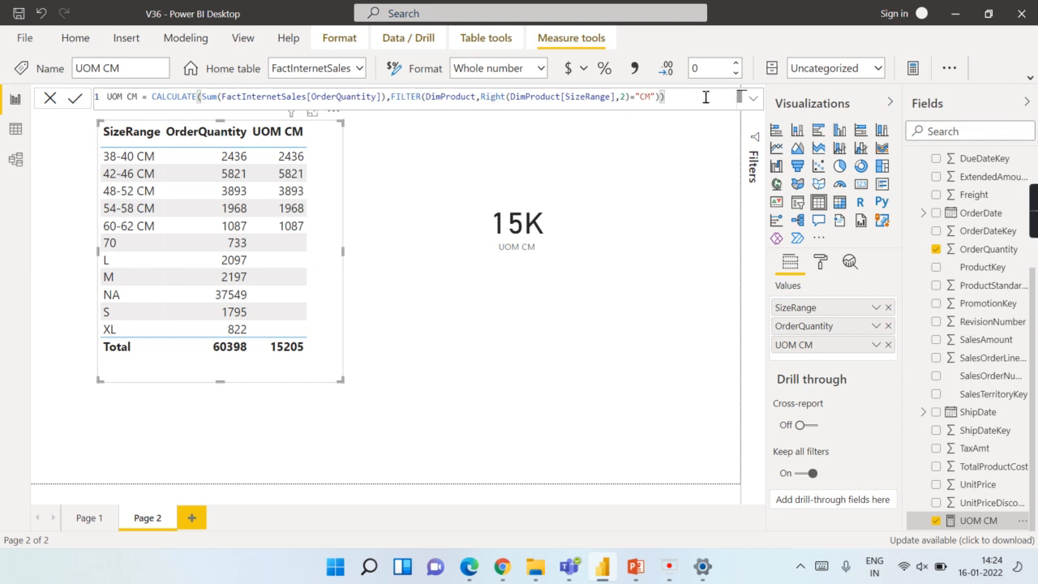
pyautogui.moveTo(15, 129)
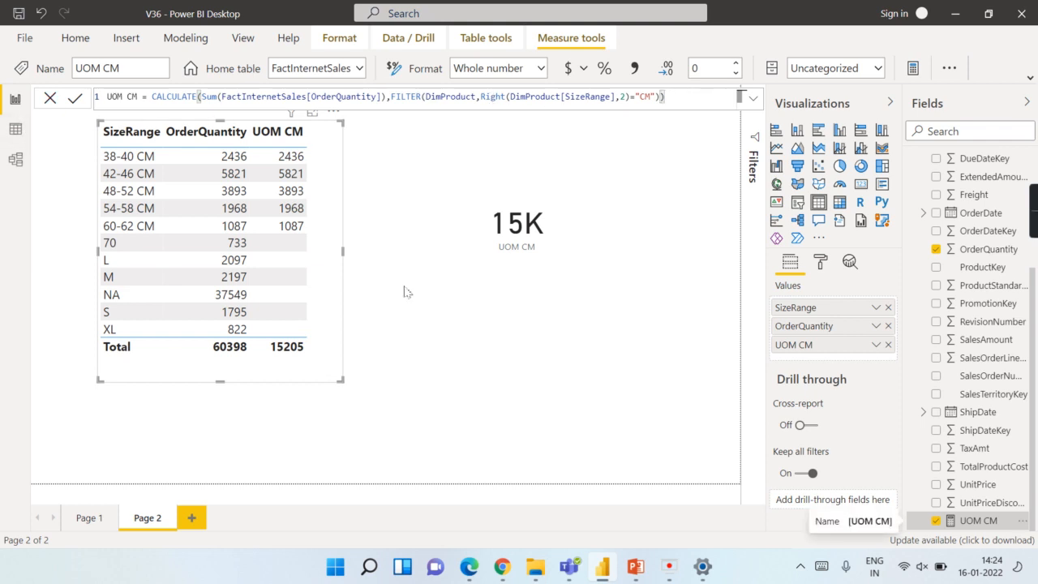
pyautogui.moveTo(707, 246)
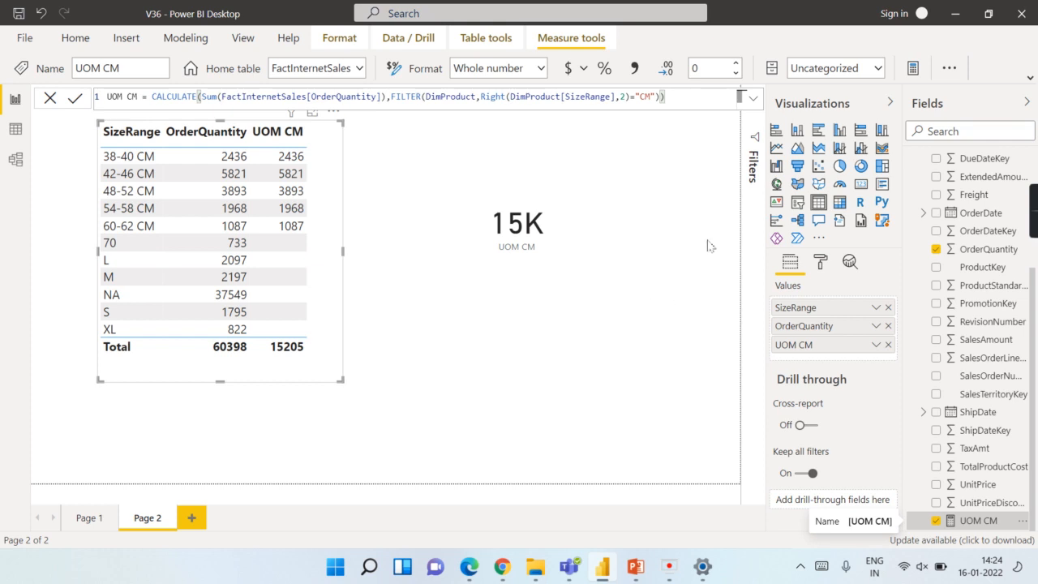